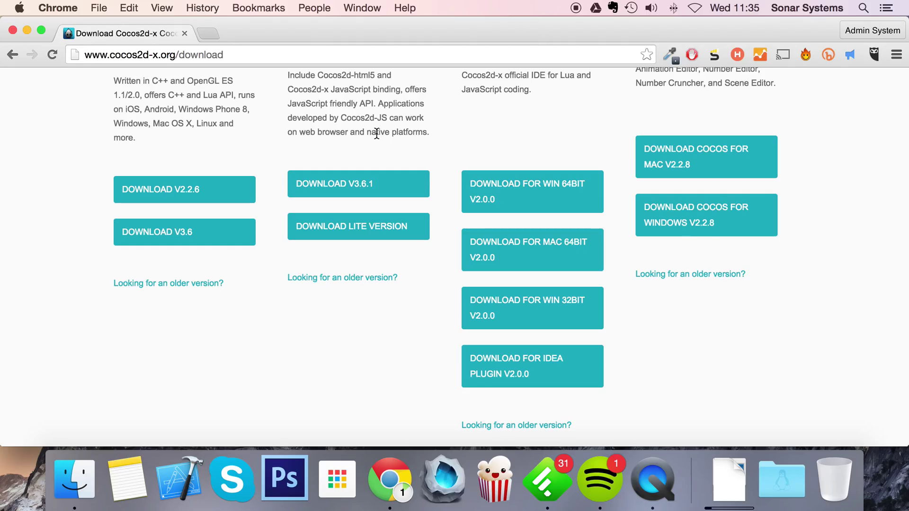
Step: Return to the Cocos2d-x download page and scroll through it
scroll("up", 3)
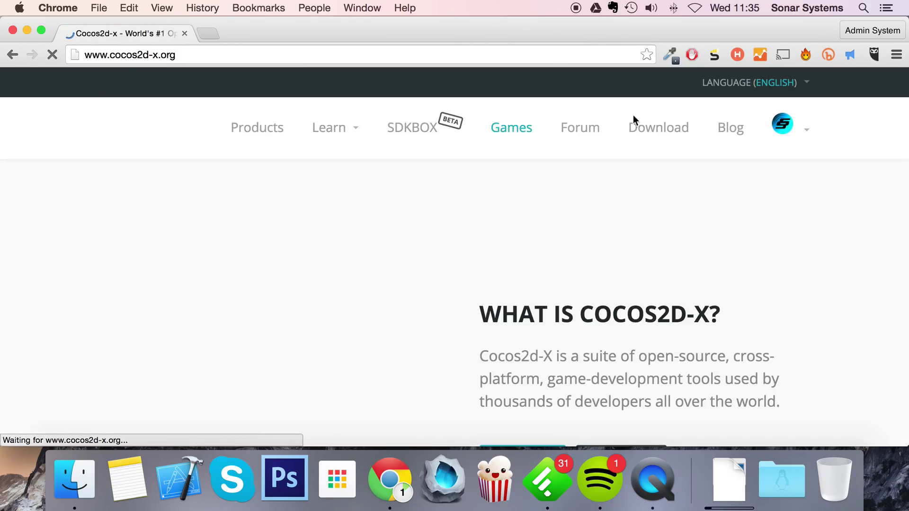
left_click(658, 126)
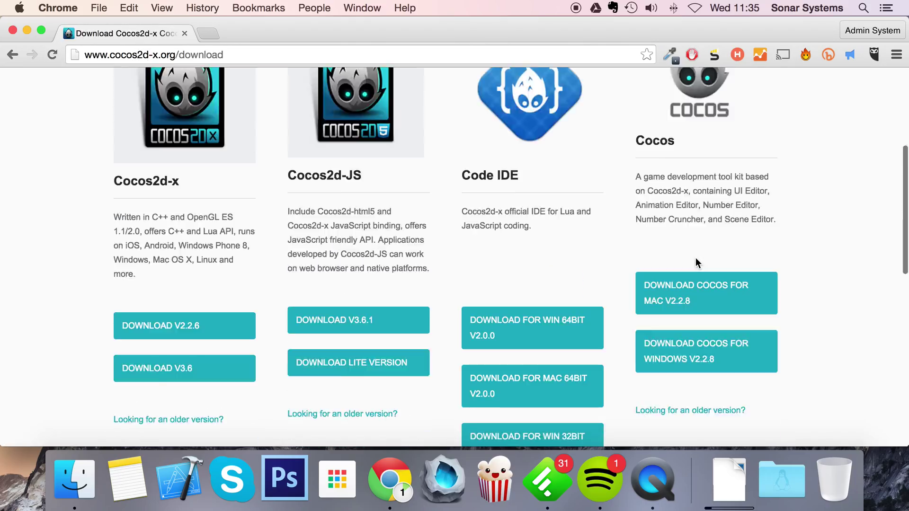
scroll("up", 3)
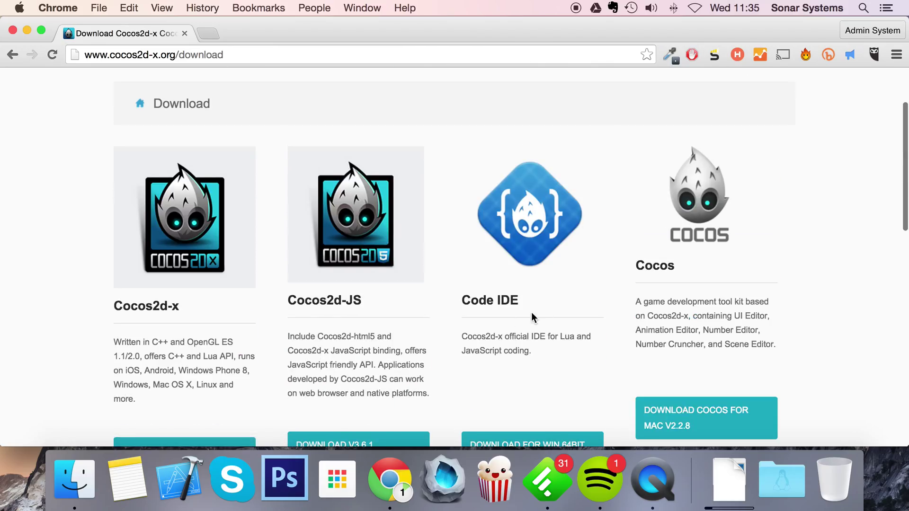
scroll("down", 3)
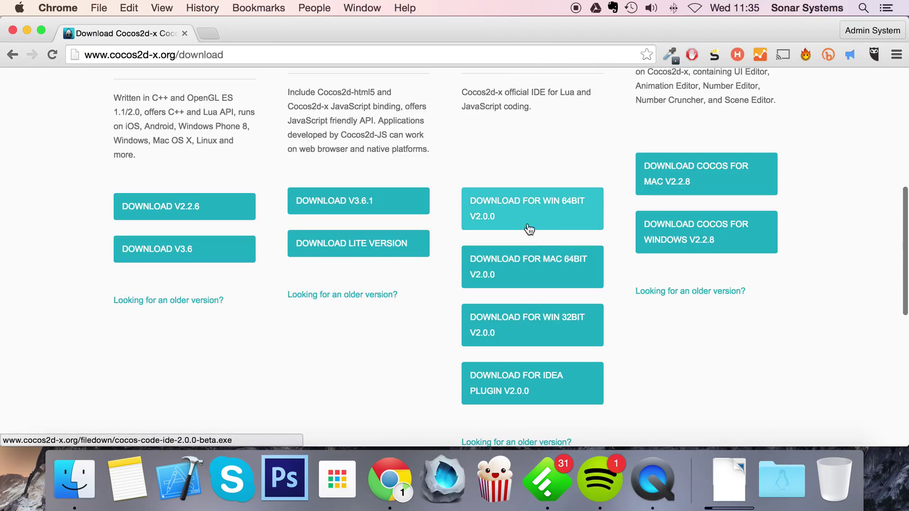
mouse_move(532, 252)
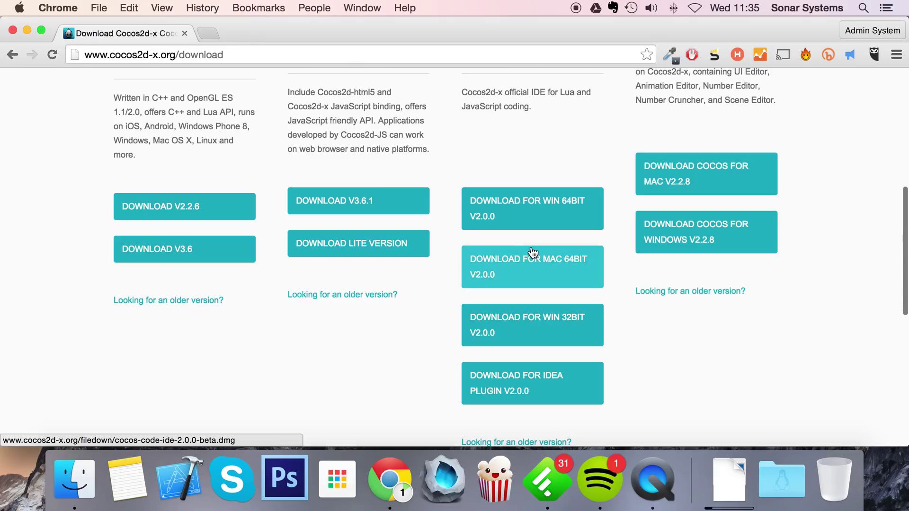
mouse_move(523, 263)
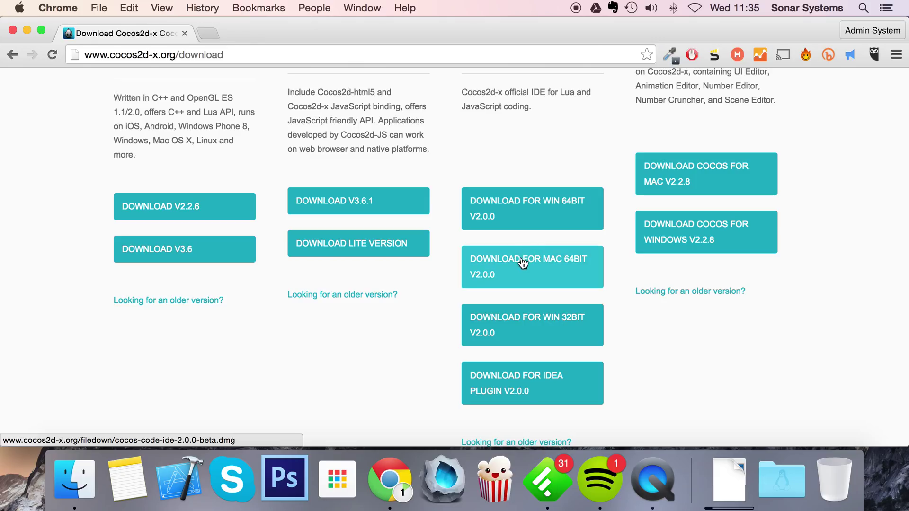
Step: Start the Code IDE V2.0.0 Mac 64-bit download, then cancel it
left_click(528, 266)
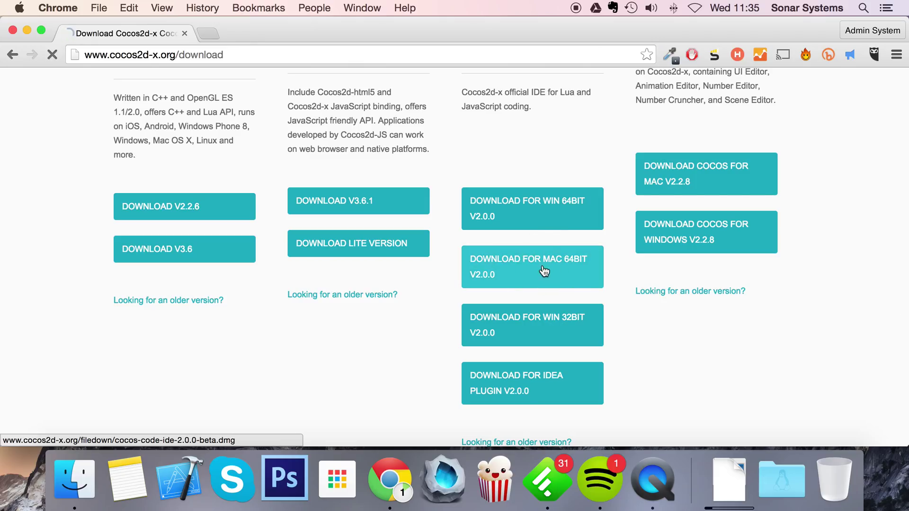
left_click(532, 266)
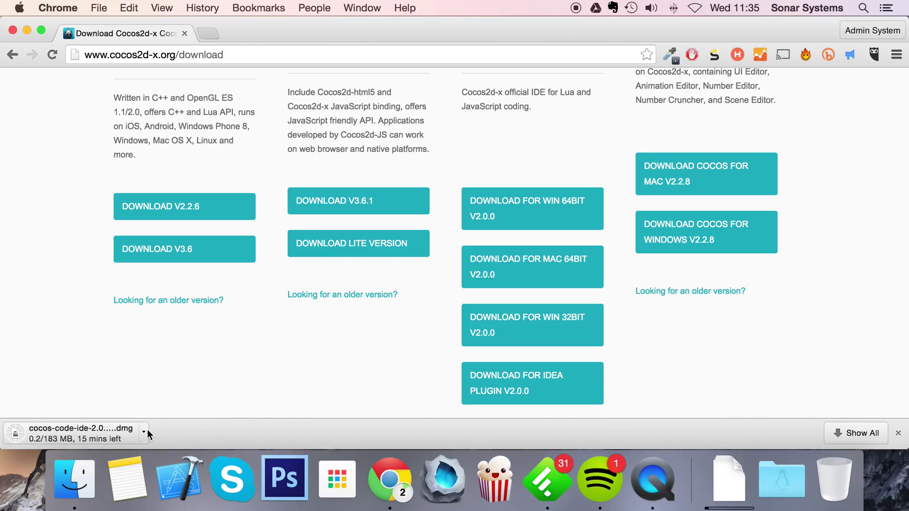
left_click(143, 433)
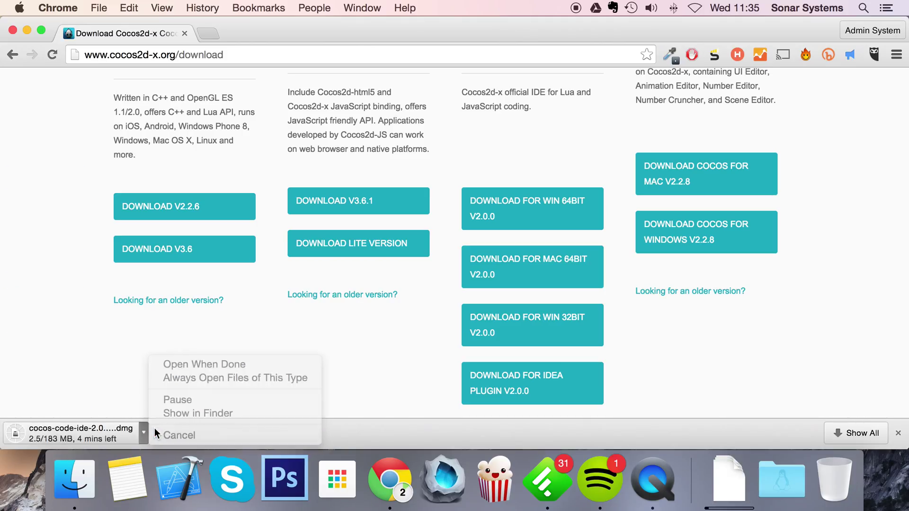
left_click(179, 436)
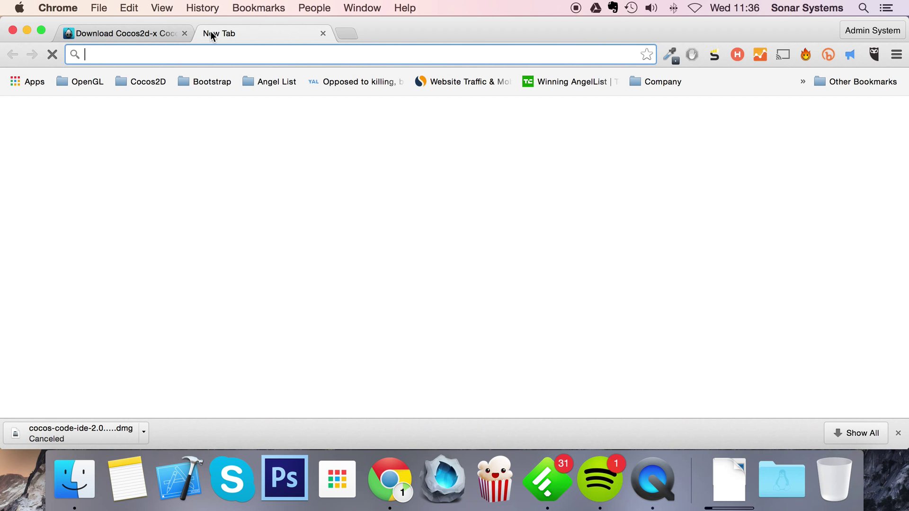
Step: Search 'android sdk', open the Android Studio and SDK Tools download page, then enter sonarlearning.co.uk
type("android sdk")
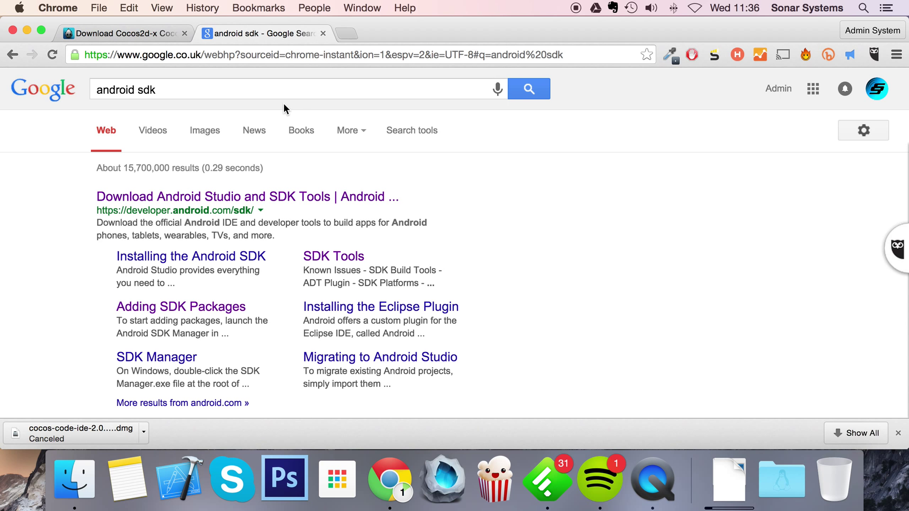
mouse_move(261, 300)
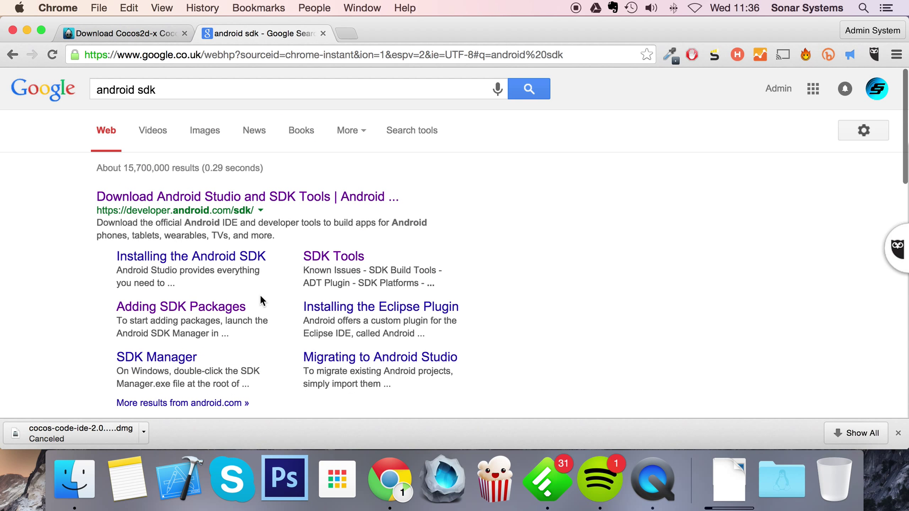
left_click(247, 196)
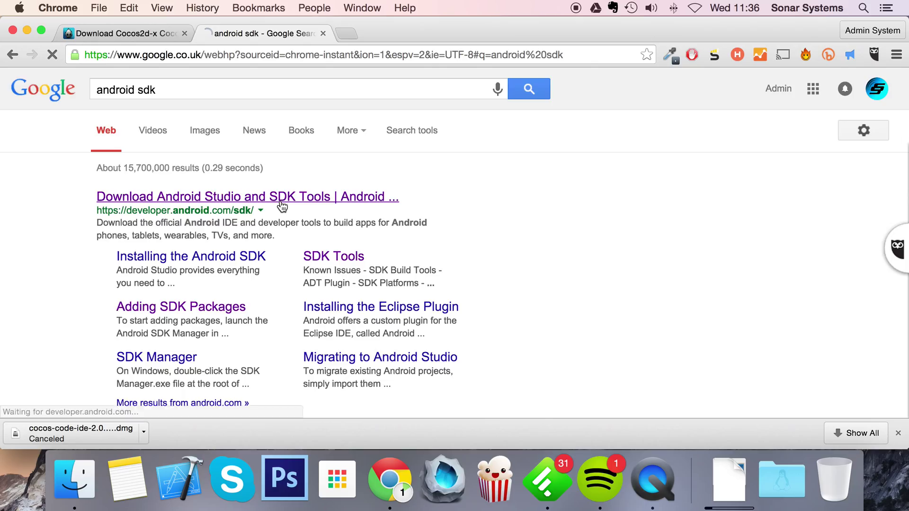
left_click(246, 196)
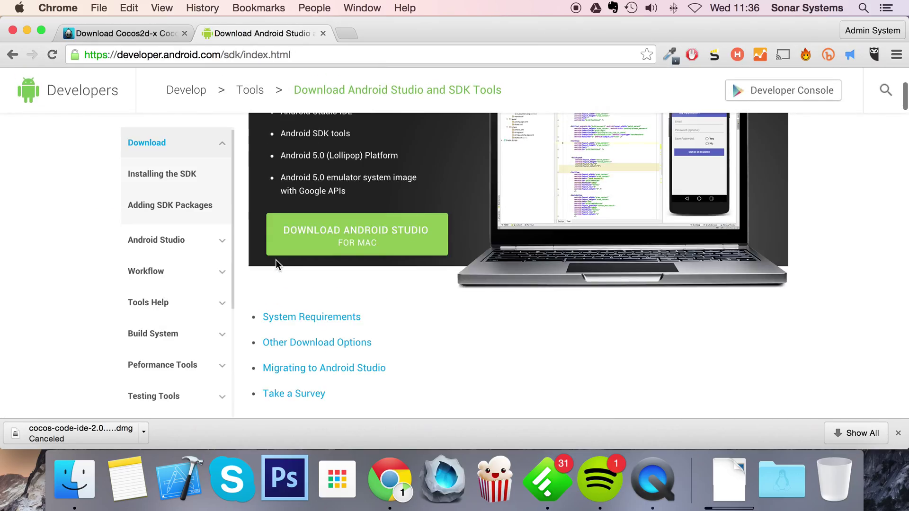
scroll("up", 3)
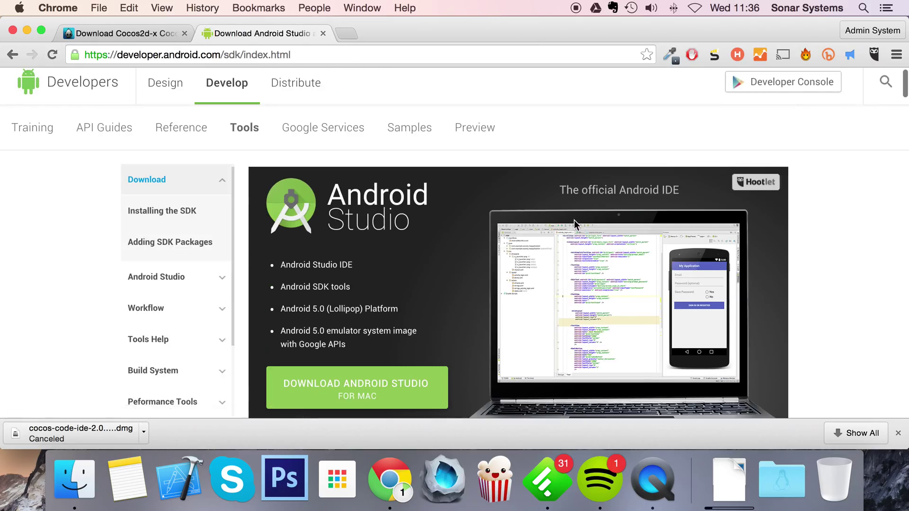
scroll("down", 3)
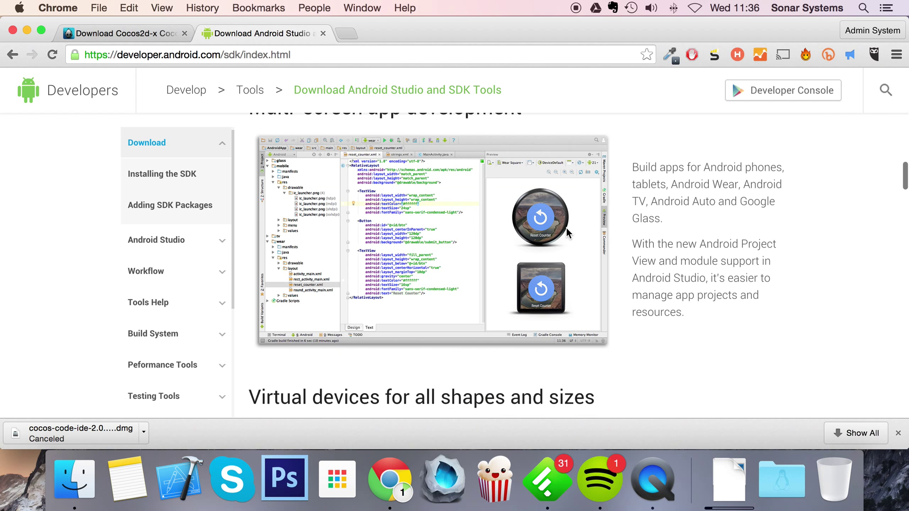
type("sonarlearning.co.uk")
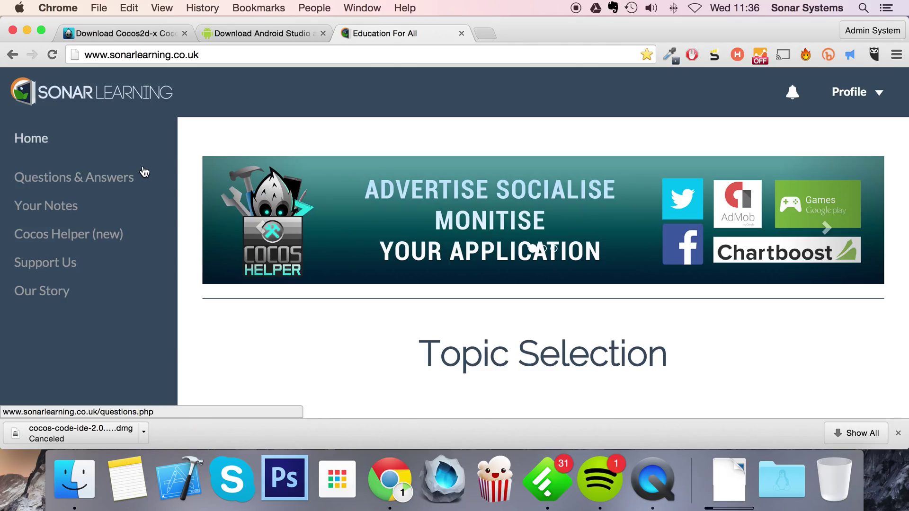
Step: Search Sonar Learning Q&A for 'android' and open the ADT With Eclipse download links topic
left_click(74, 177)
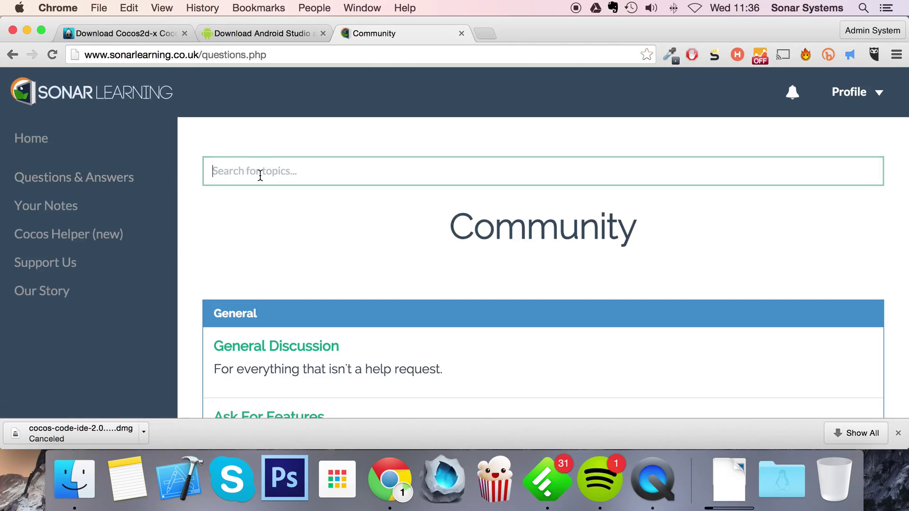
type("android")
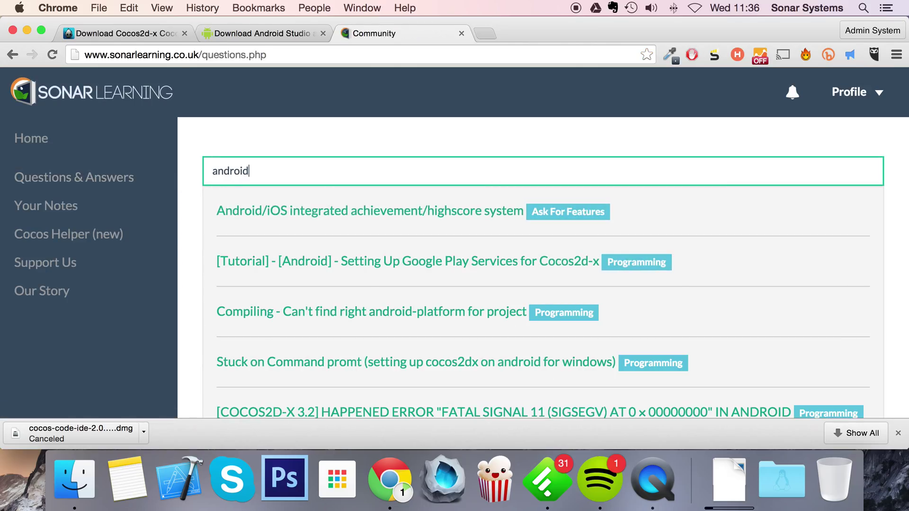
type("s")
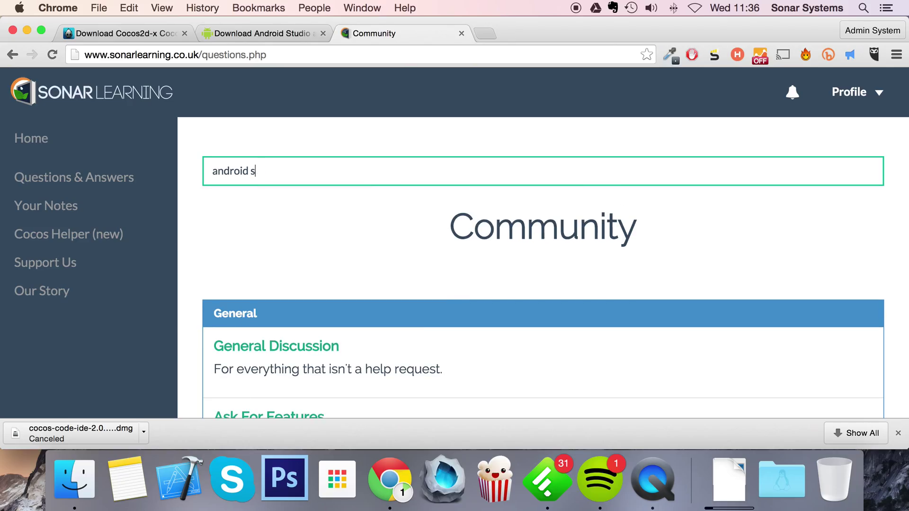
type("adr")
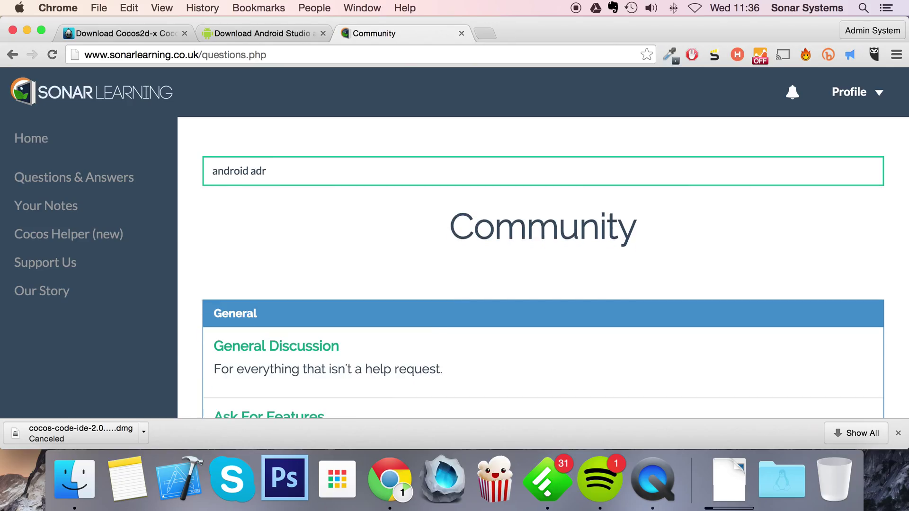
key("Backspace")
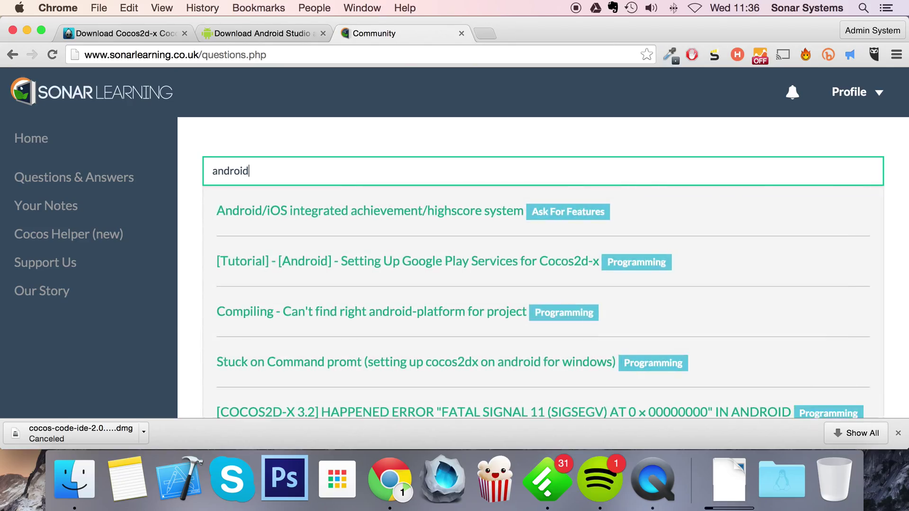
key("backspace")
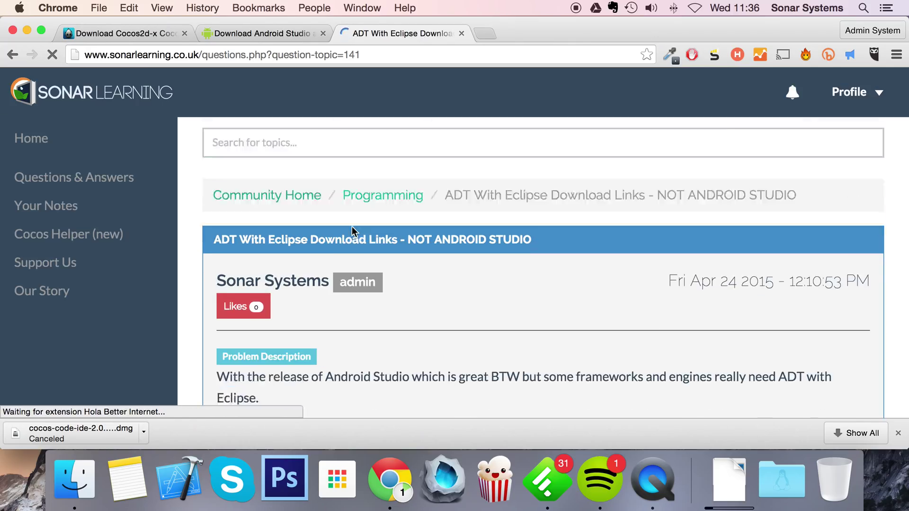
scroll("down", 3)
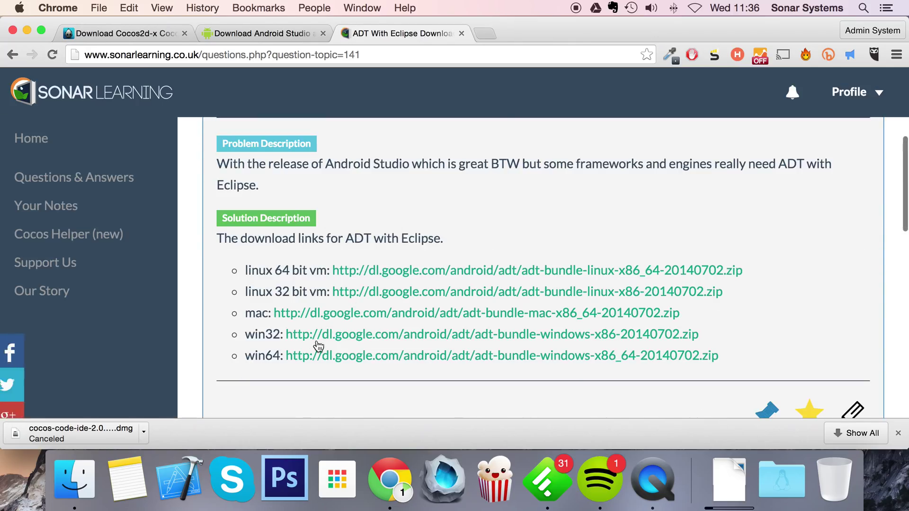
mouse_move(437, 270)
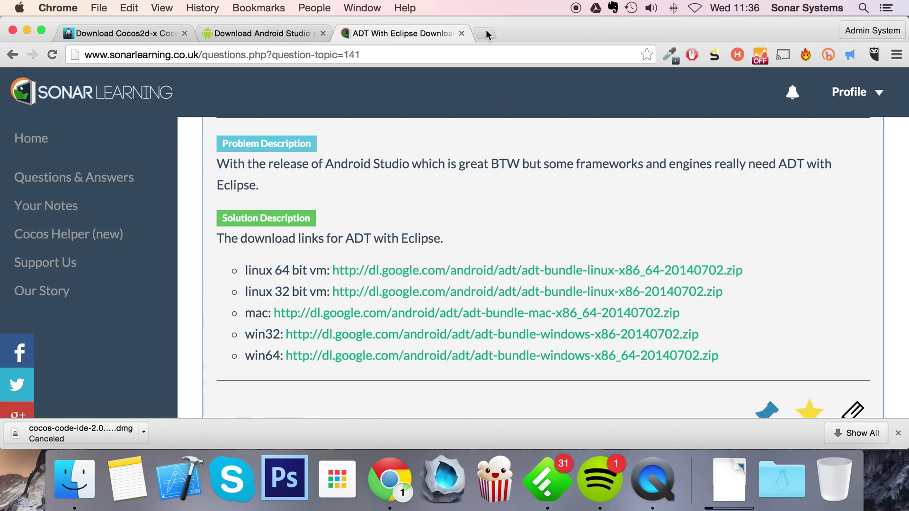
Step: Search 'android ndk' in a new tab and open the Android NDK developer page
left_click(484, 33)
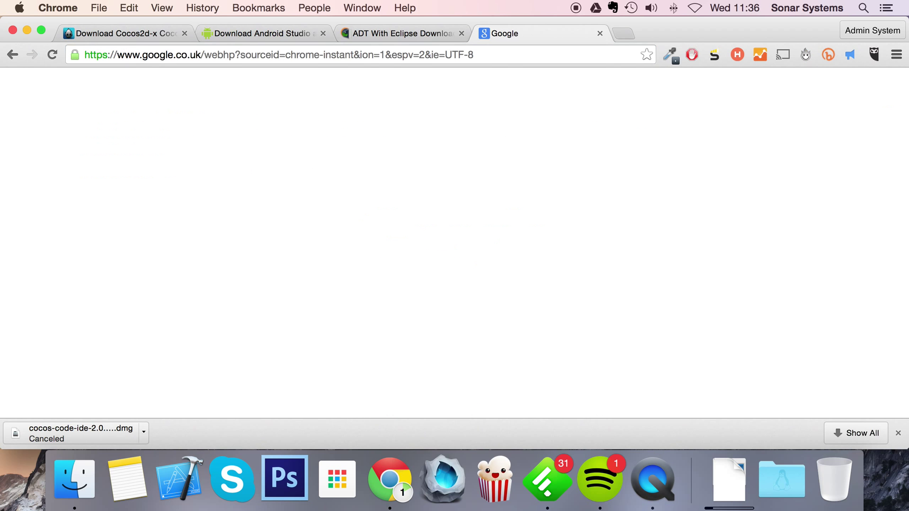
type("android ndk")
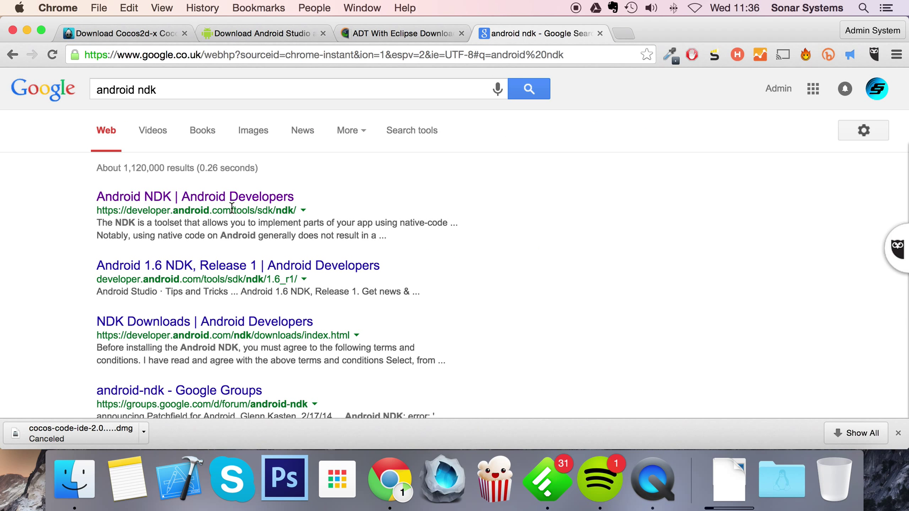
left_click(195, 196)
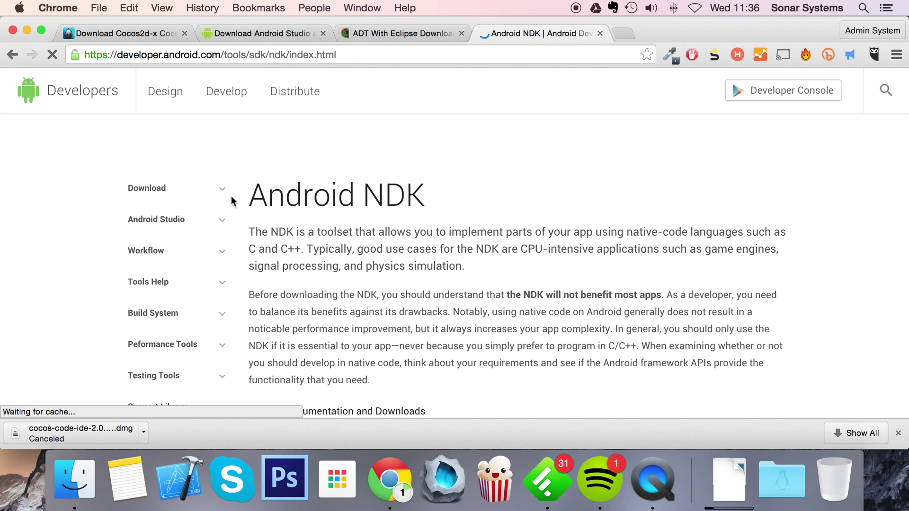
scroll("down", 3)
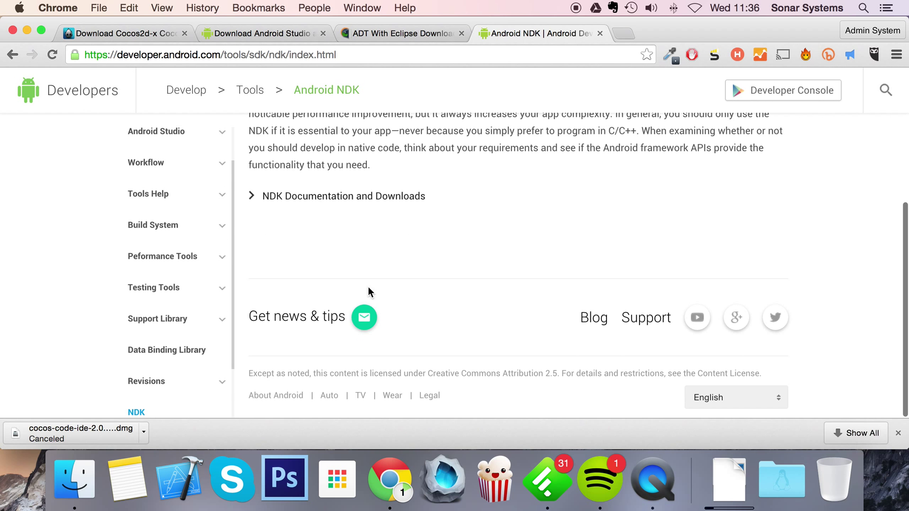
scroll("up", 3)
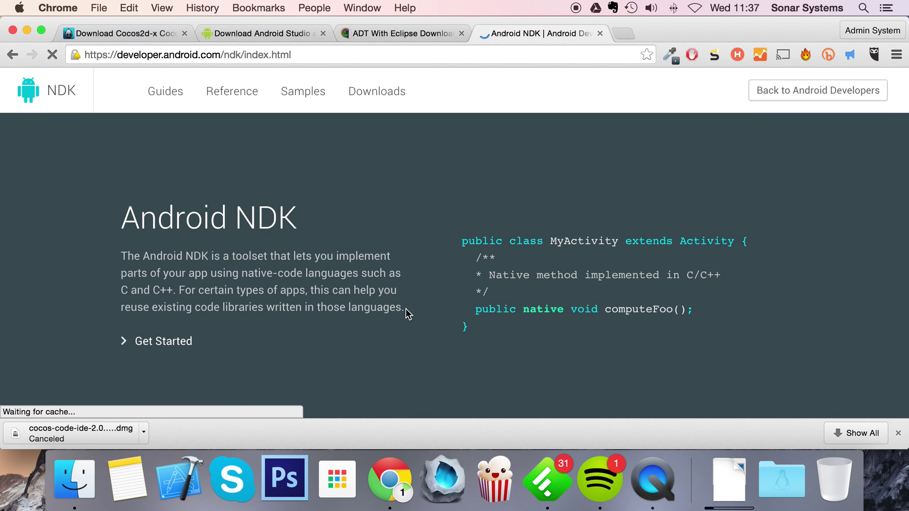
Step: Review the NDK Downloads table, then search 'apache ant' and open the Apache Ant download page
scroll("down", 3)
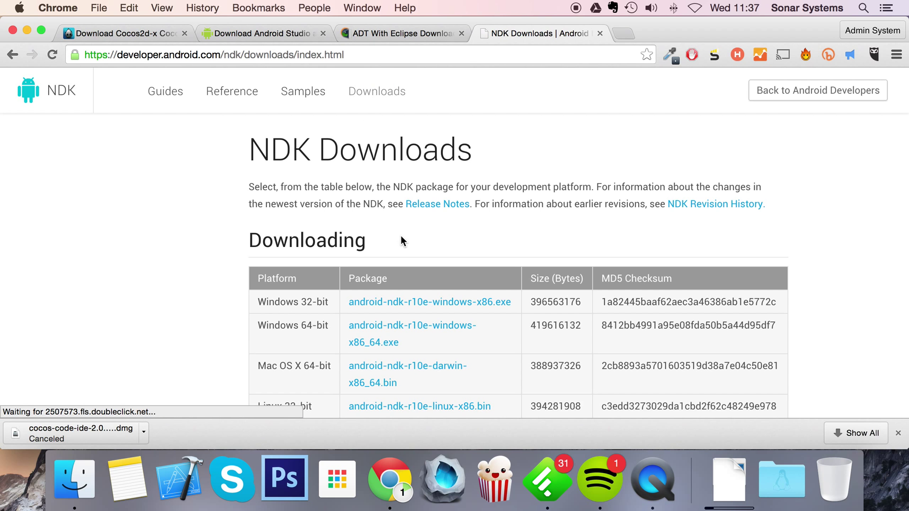
scroll("down", 3)
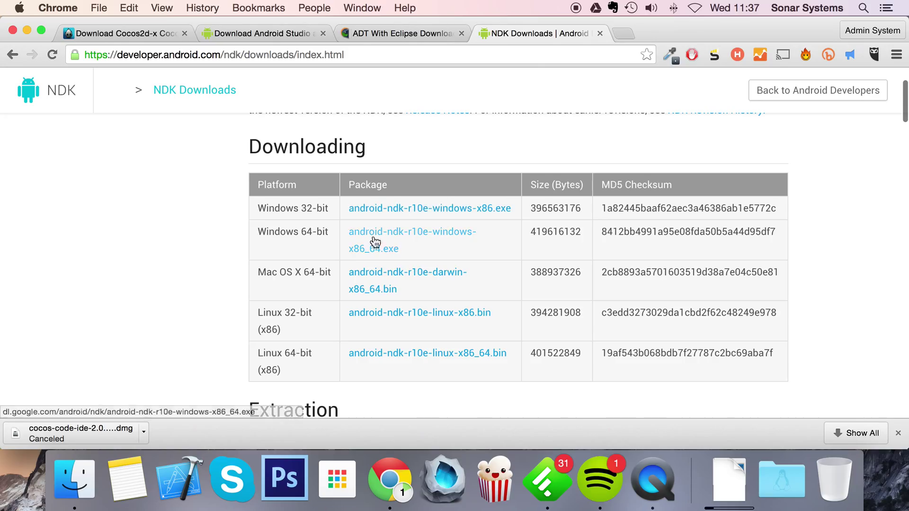
mouse_move(312, 199)
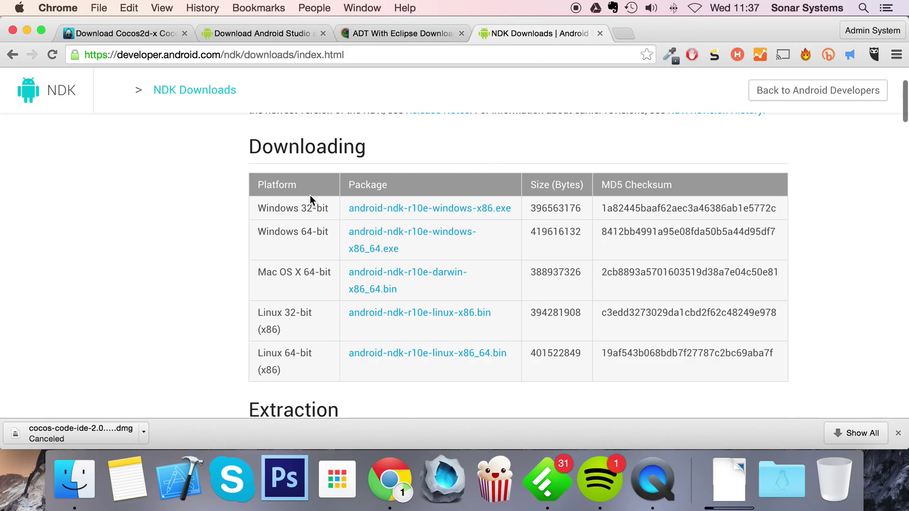
scroll("down", 3)
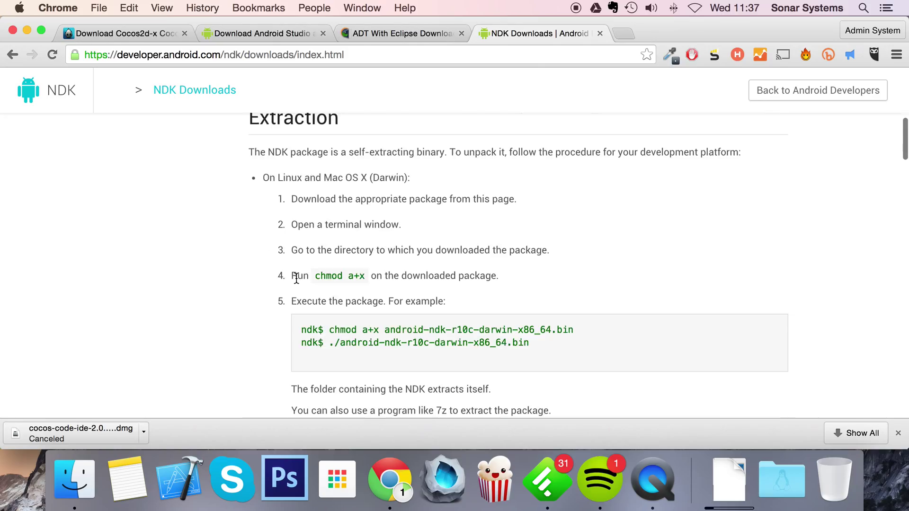
mouse_move(284, 307)
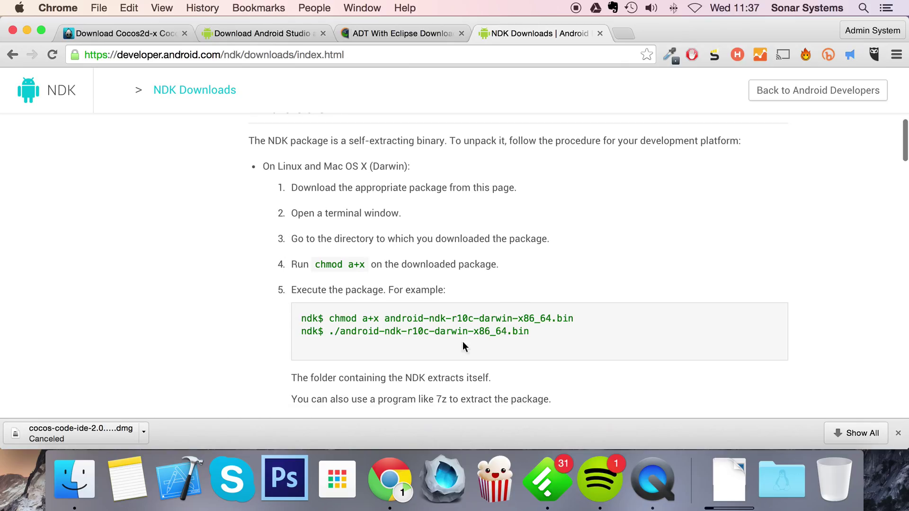
mouse_move(254, 322)
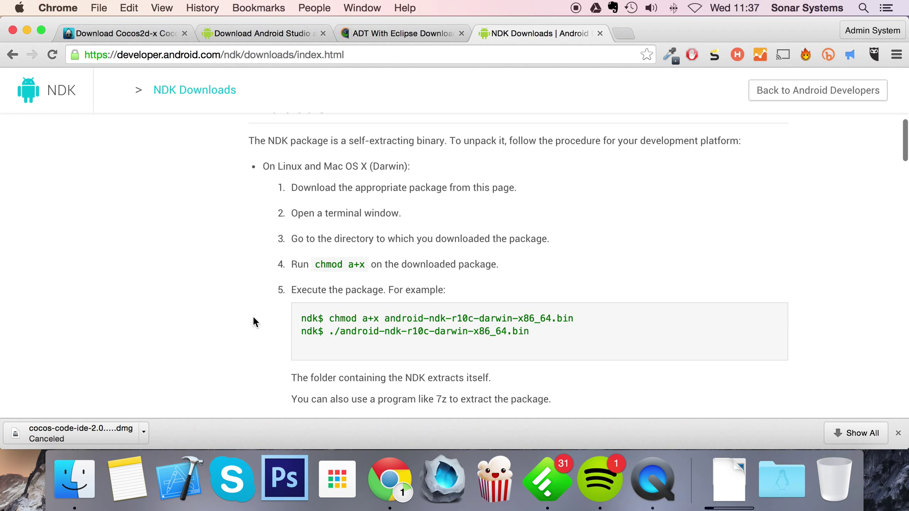
scroll("up", 3)
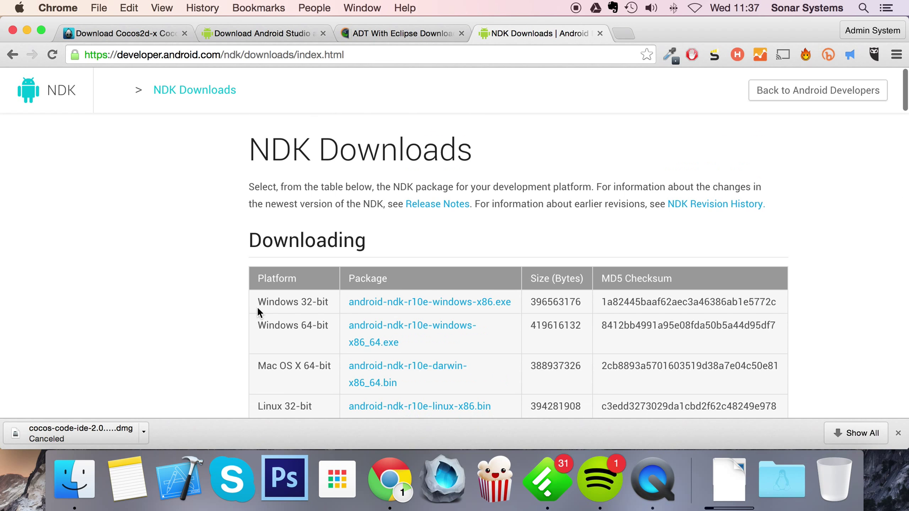
type("apache ant")
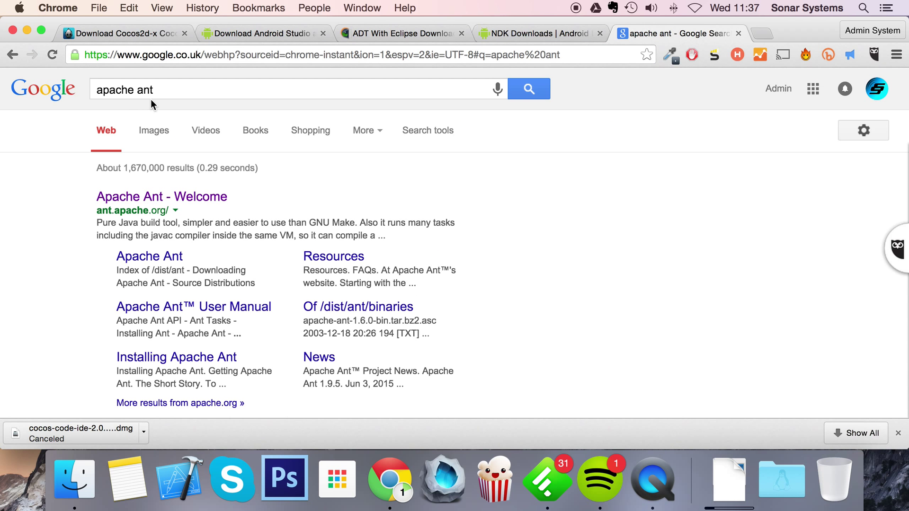
left_click(161, 197)
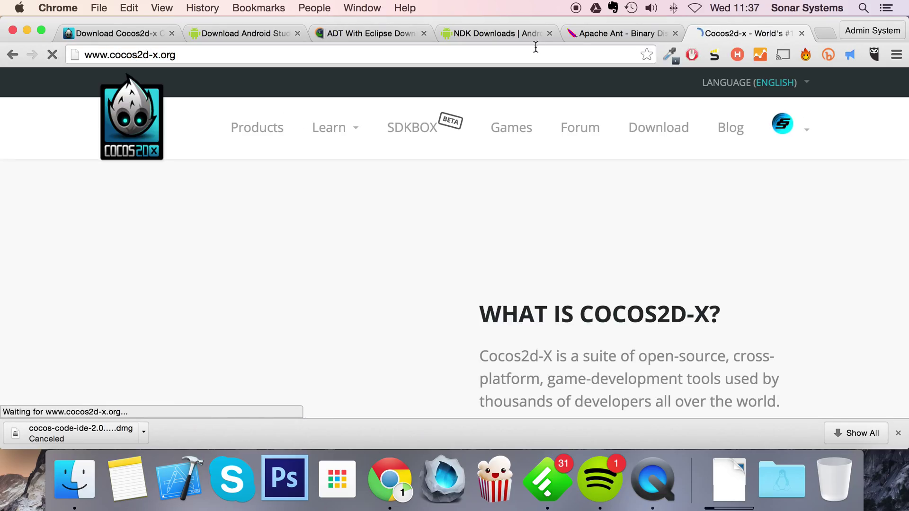
Step: Open the Cocos2d-x Download page and scroll through the Cocos2d-x, Cocos2d-JS and Code IDE packages
left_click(658, 127)
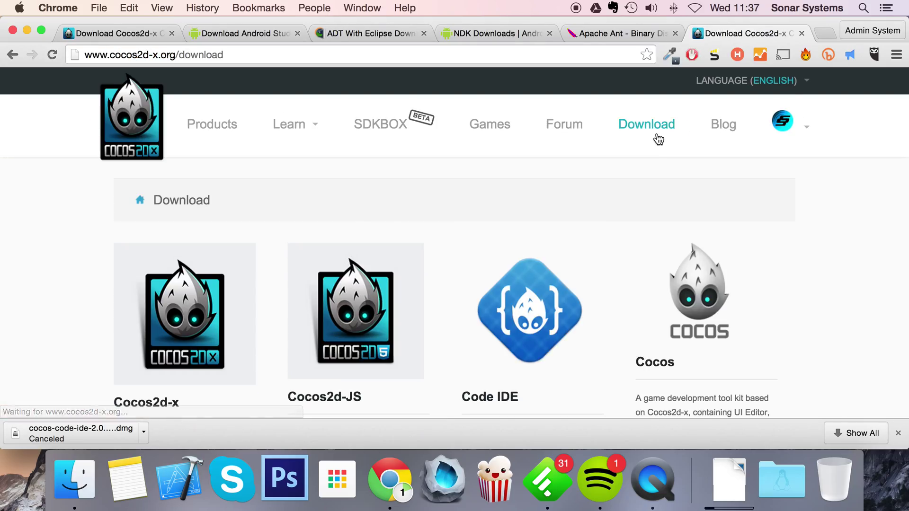
scroll("down", 3)
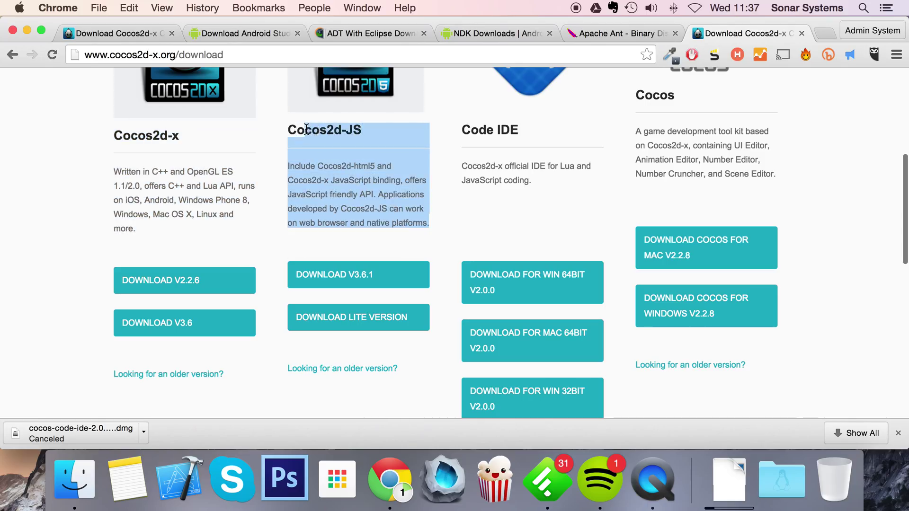
scroll("up", 3)
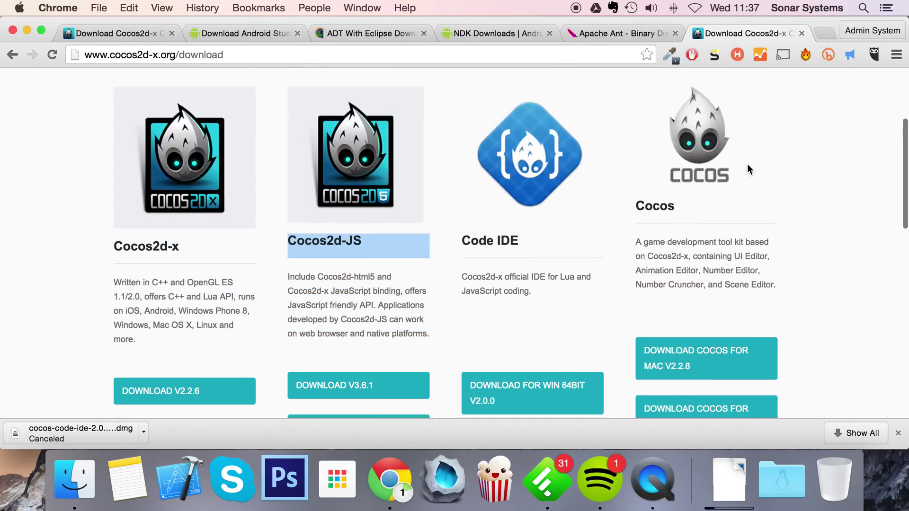
mouse_move(697, 217)
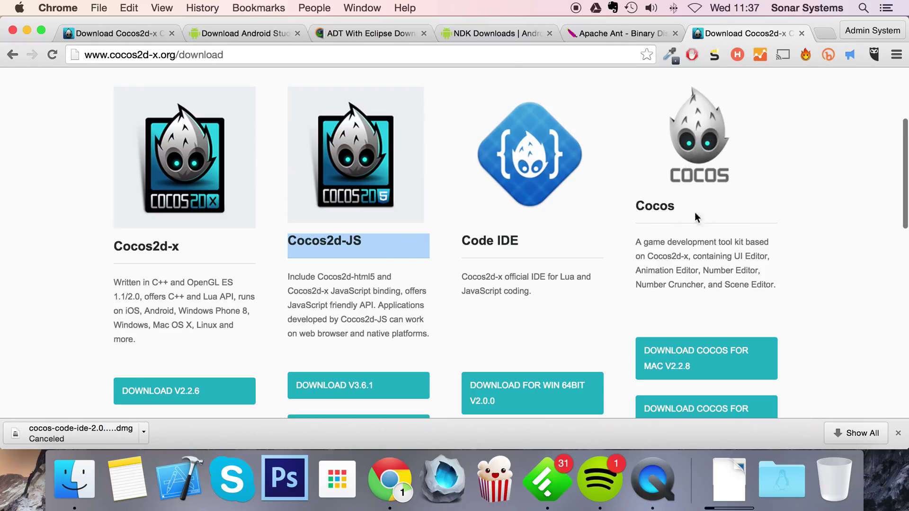
mouse_move(677, 213)
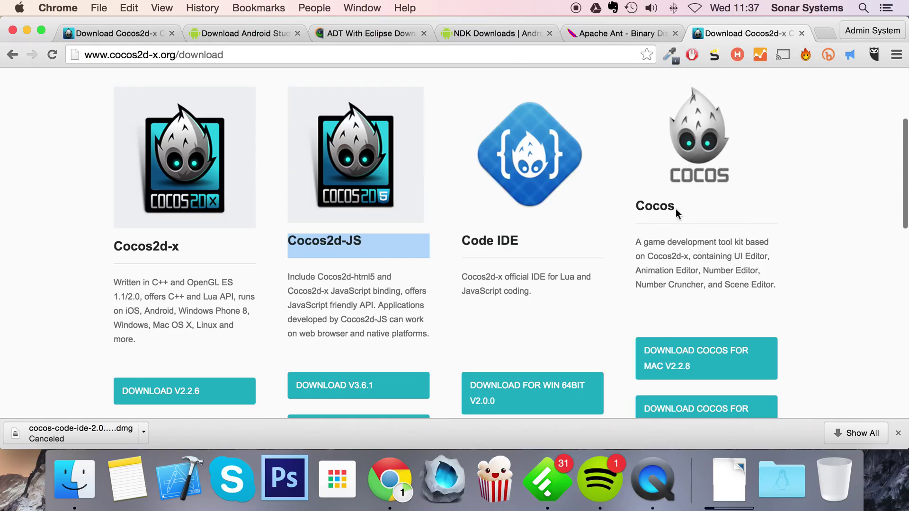
mouse_move(711, 209)
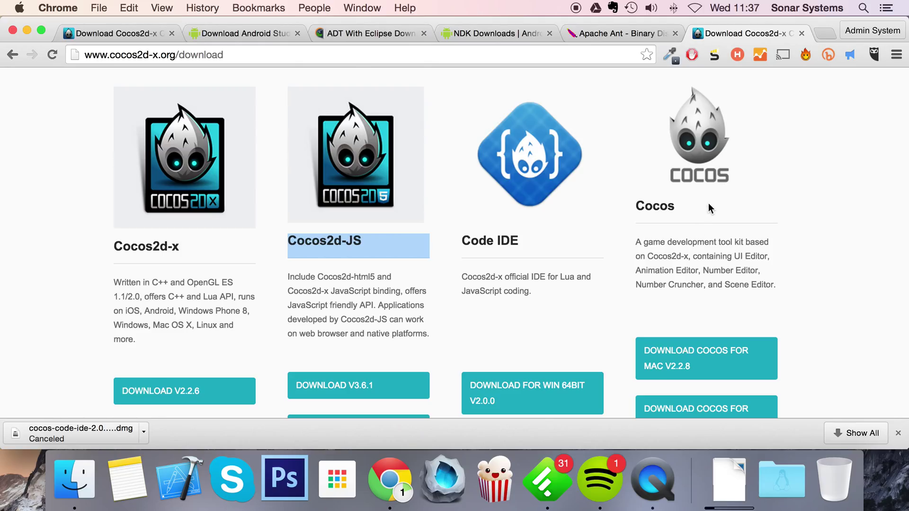
Step: Search 'jdk' and open Oracle's Java SE Downloads page showing the JDK options
type("jdk")
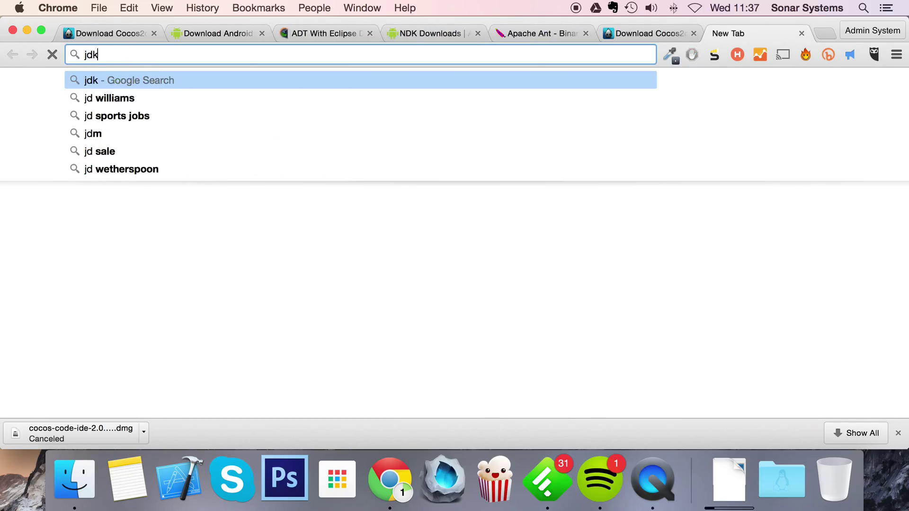
key("Return")
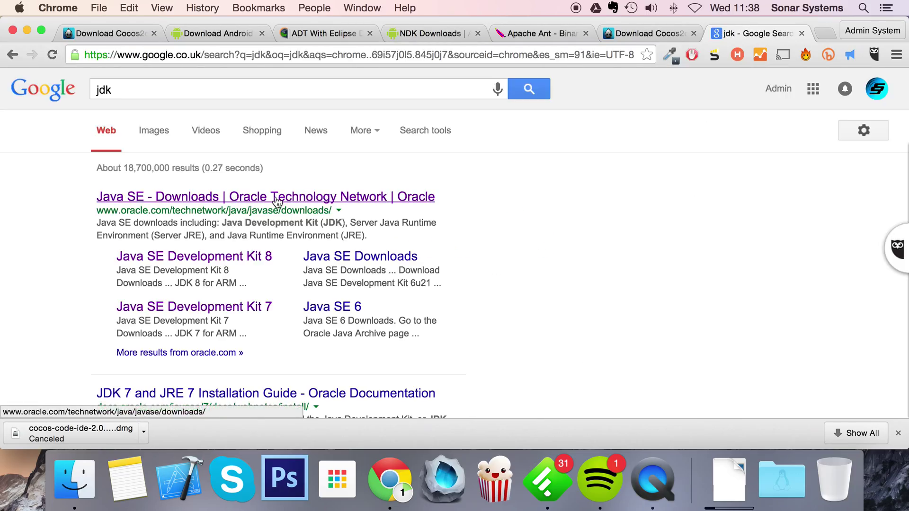
left_click(265, 197)
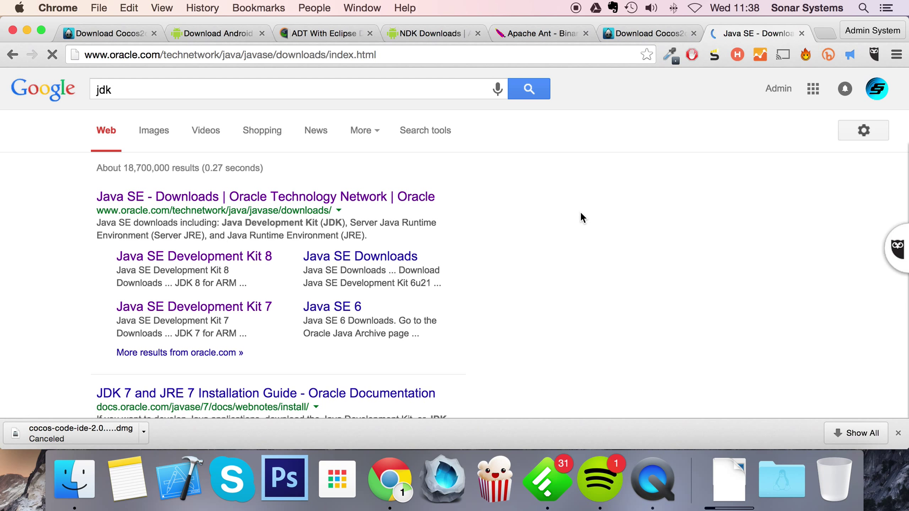
left_click(265, 197)
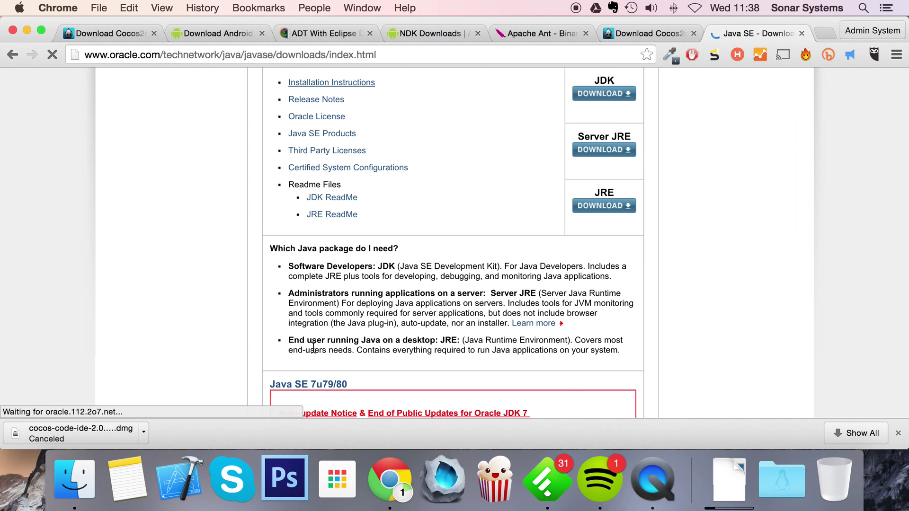
scroll("down", 3)
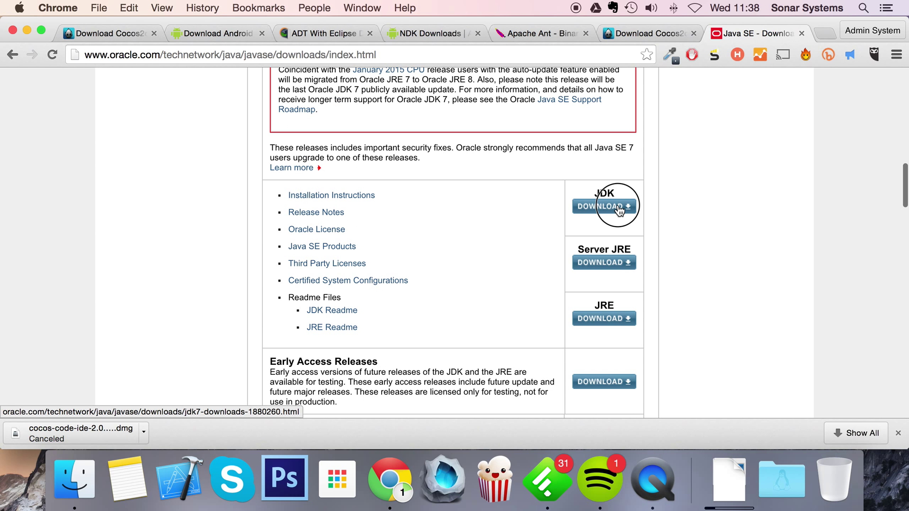
left_click(604, 206)
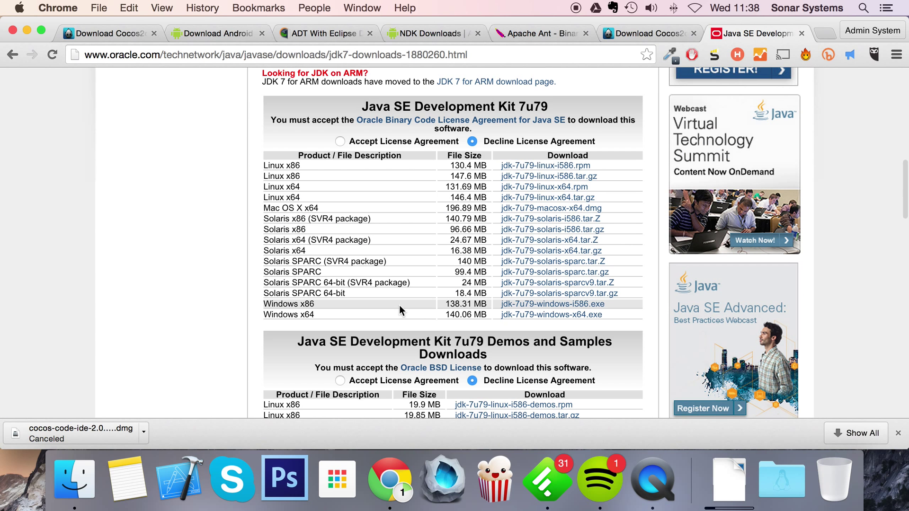
left_click(338, 142)
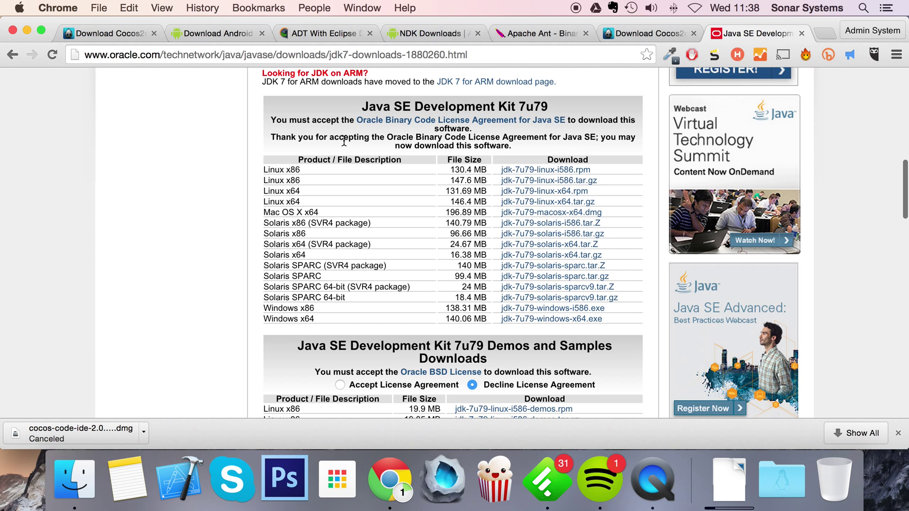
mouse_move(342, 158)
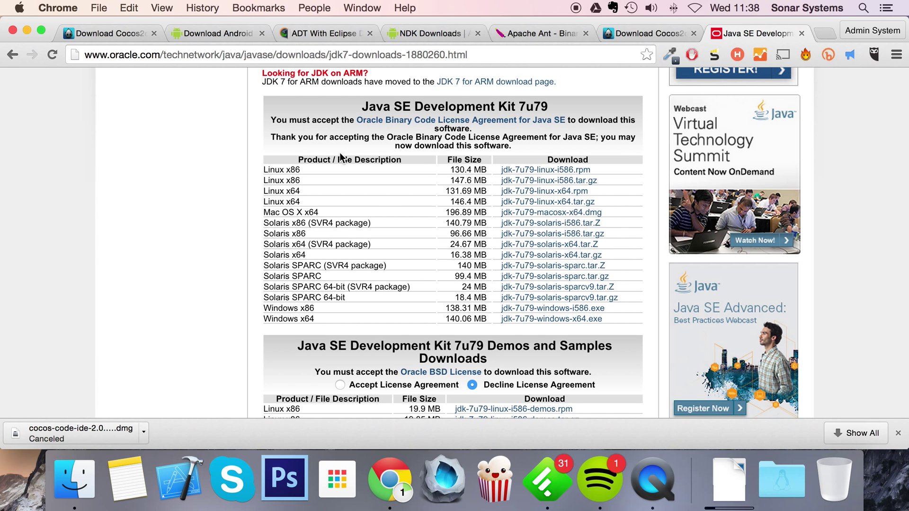
mouse_move(559, 297)
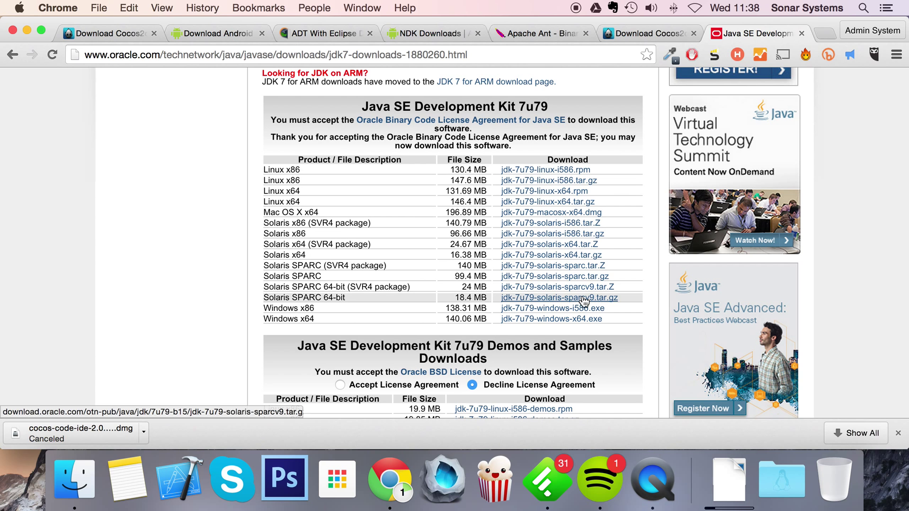
mouse_move(324, 276)
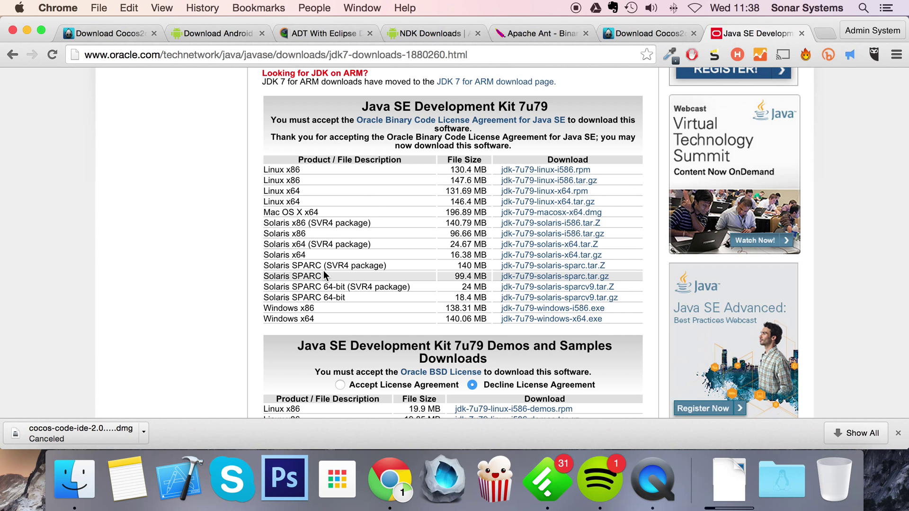
mouse_move(512, 220)
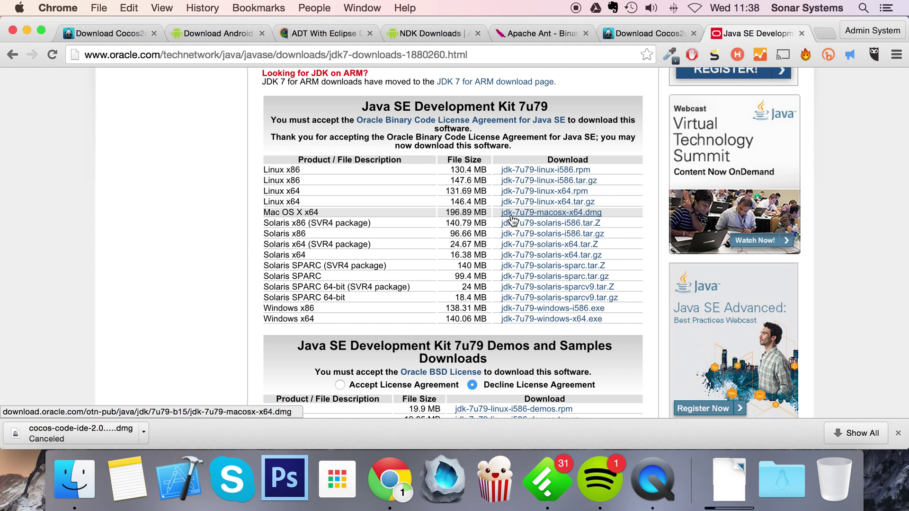
mouse_move(577, 315)
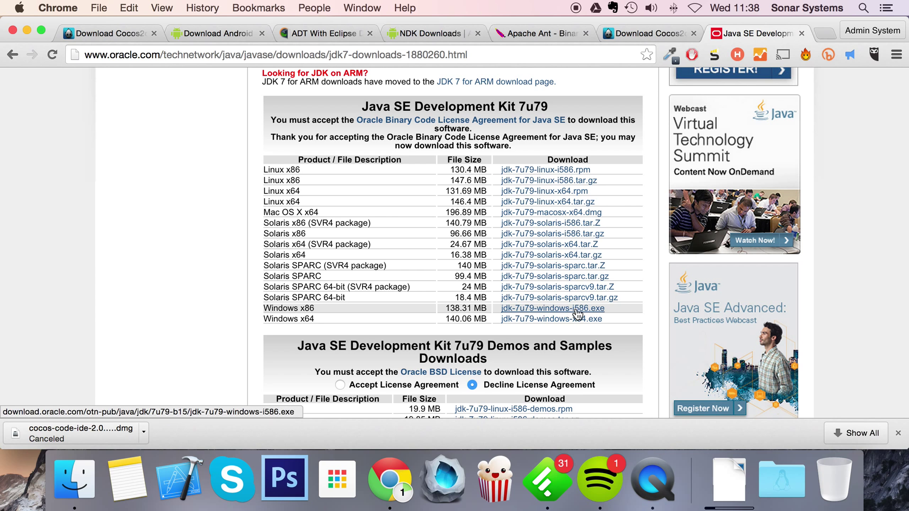
mouse_move(568, 306)
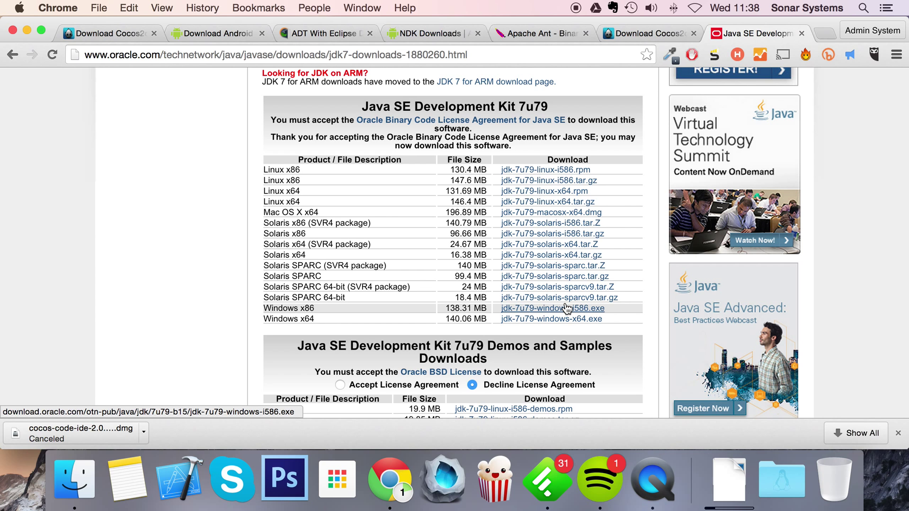
mouse_move(466, 160)
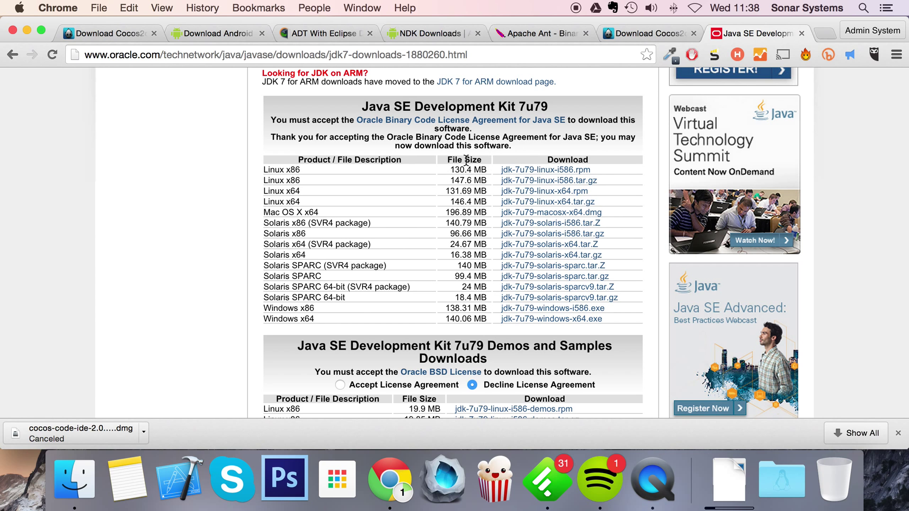
mouse_move(416, 348)
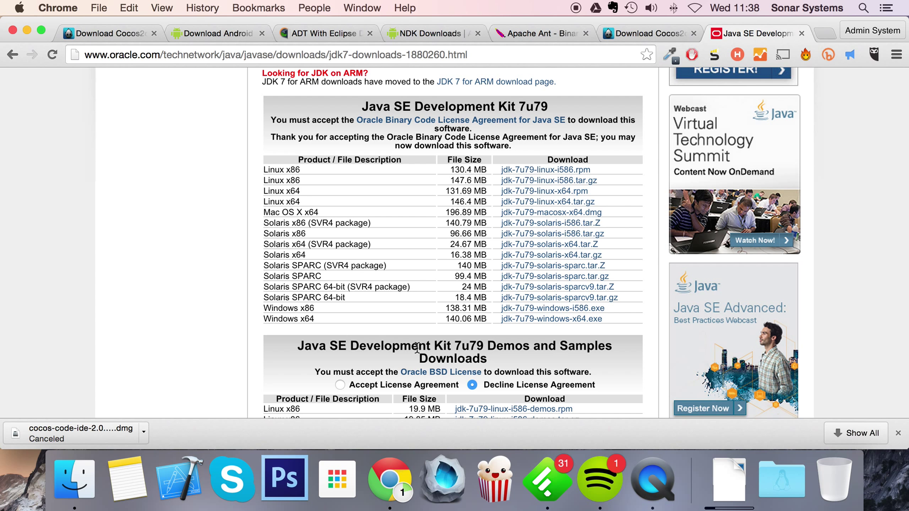
Step: Find Cocos Code IDE with a 'cocos' Launchpad search and launch it
left_click(337, 478)
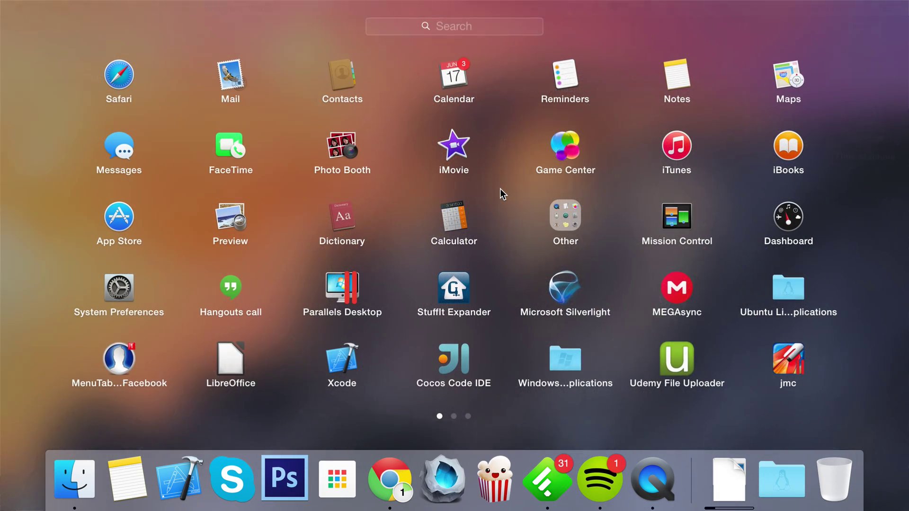
type("cocos")
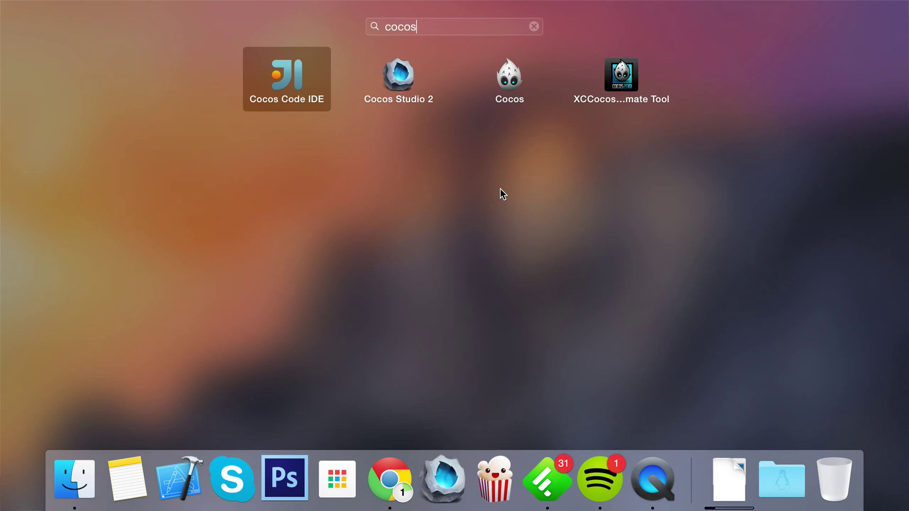
key("escape")
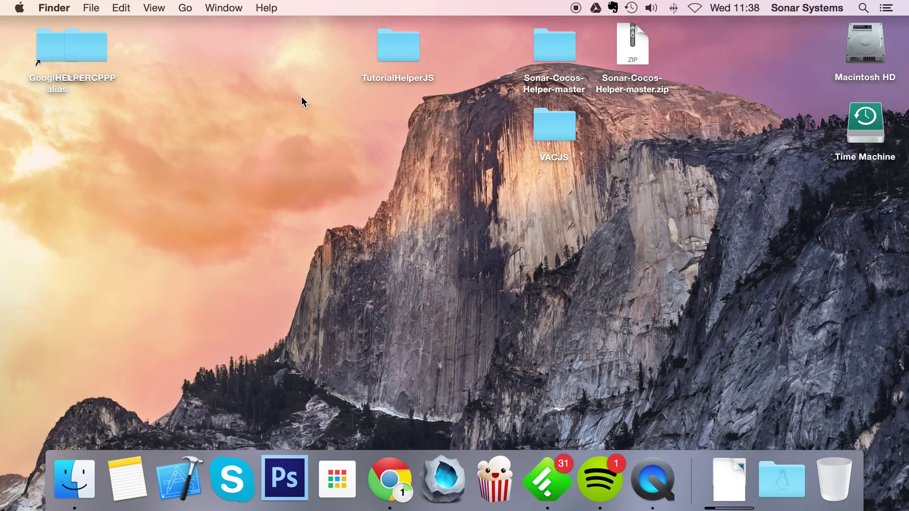
left_click(337, 478)
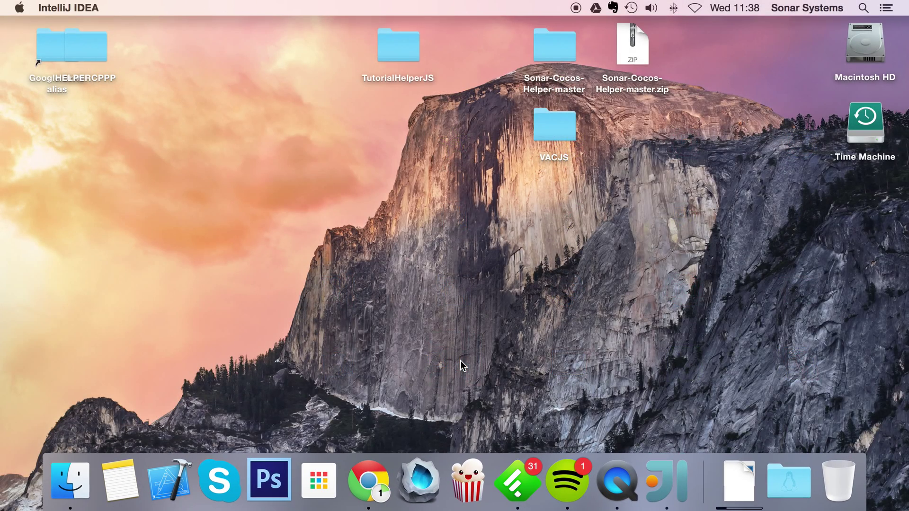
left_click(664, 480)
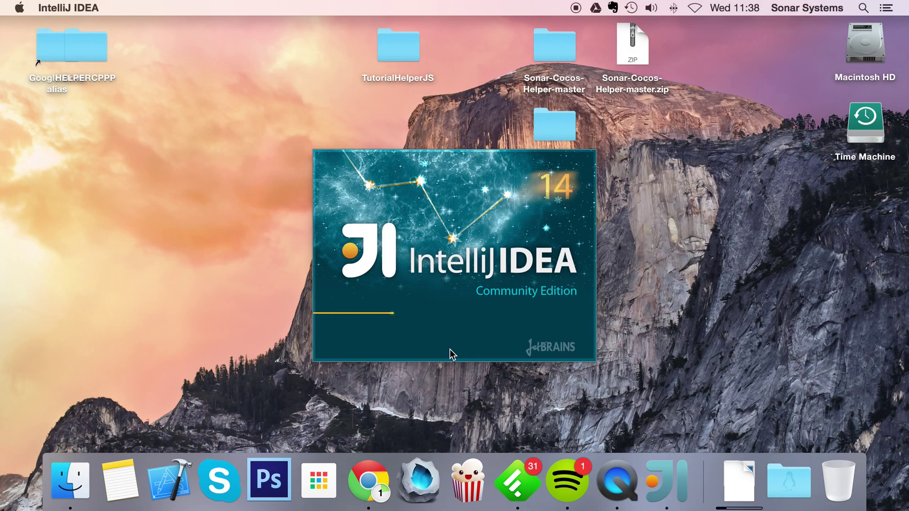
mouse_move(423, 333)
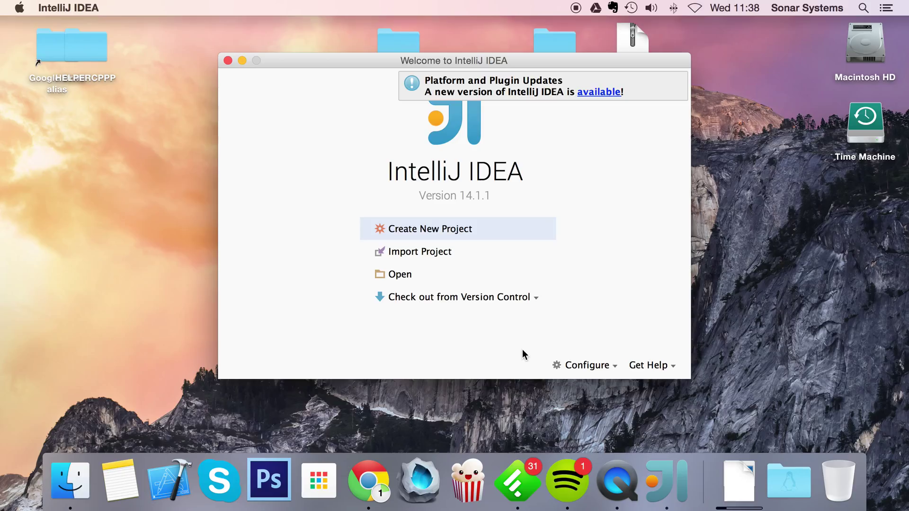
mouse_move(576, 375)
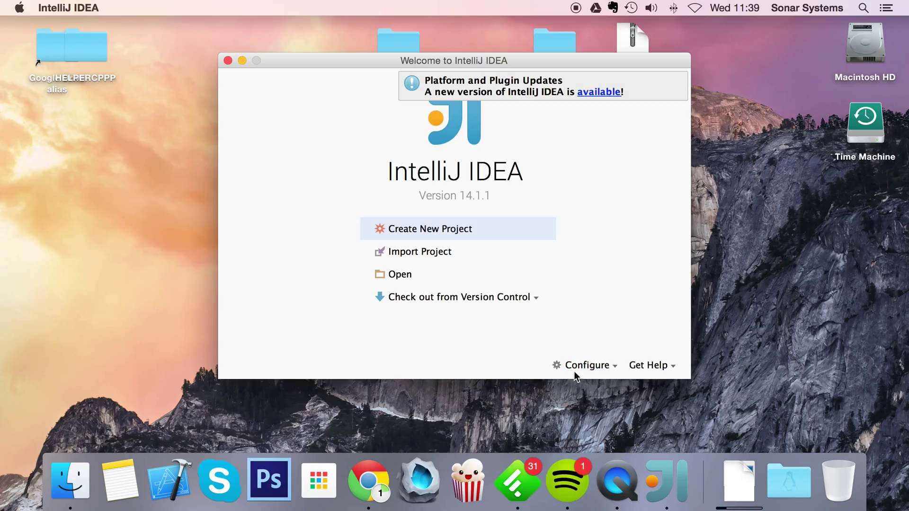
mouse_move(595, 379)
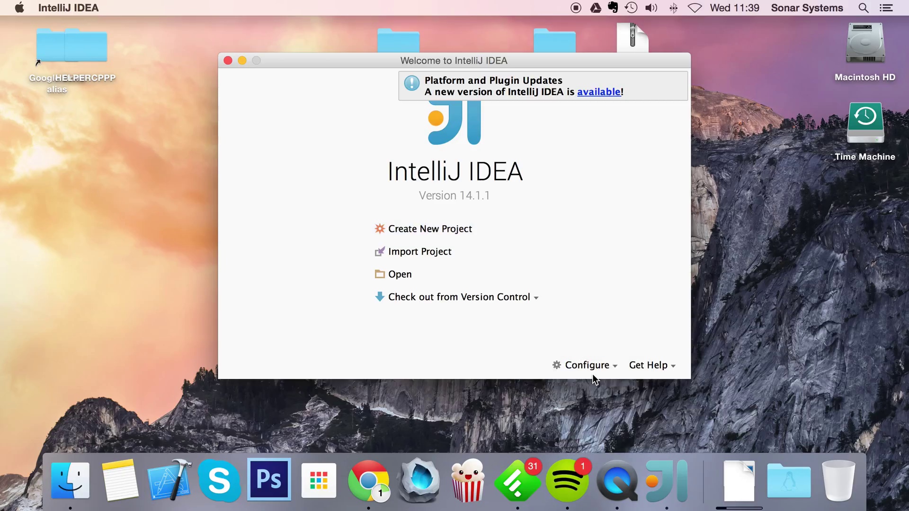
Step: Open the default Preferences' Cocos settings and browse for the Android SDK location
left_click(588, 365)
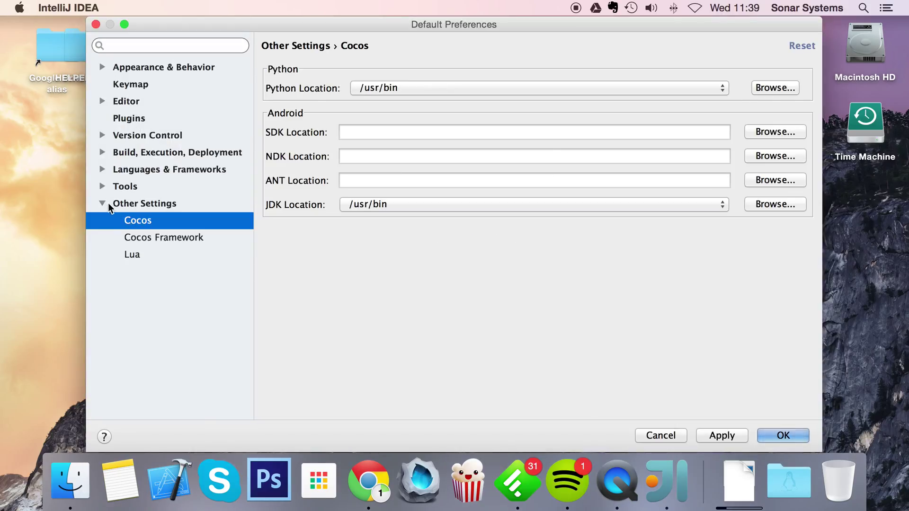
mouse_move(544, 189)
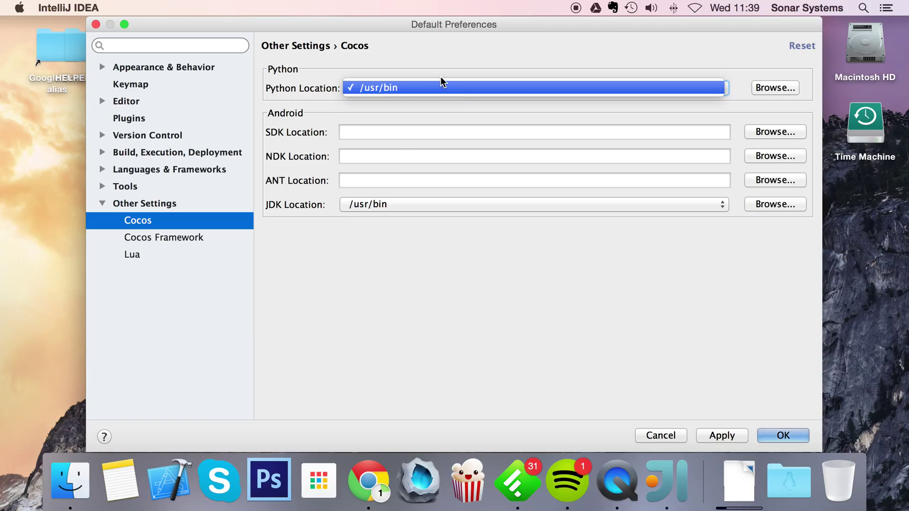
mouse_move(431, 62)
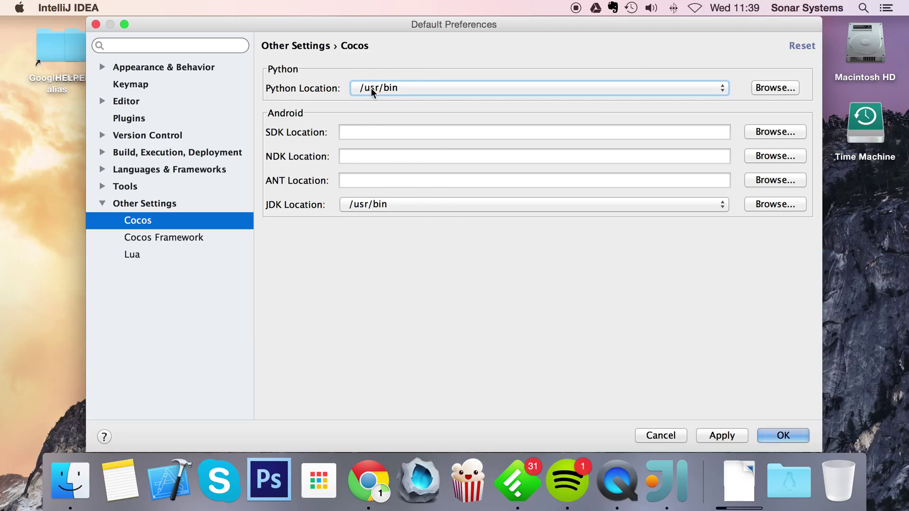
mouse_move(801, 117)
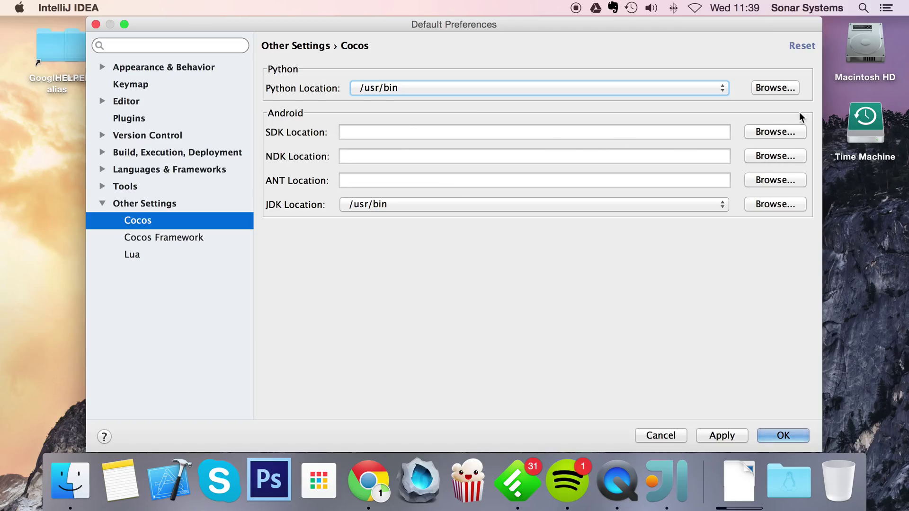
left_click(775, 131)
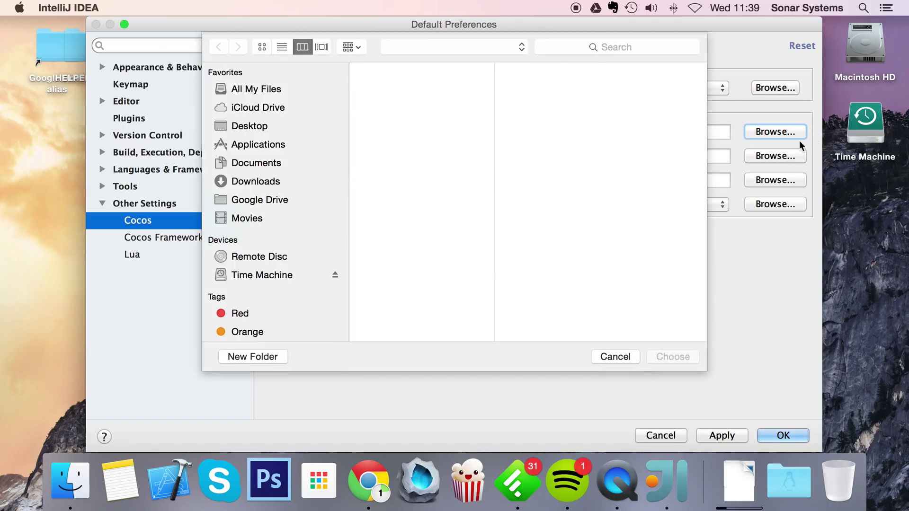
left_click(462, 95)
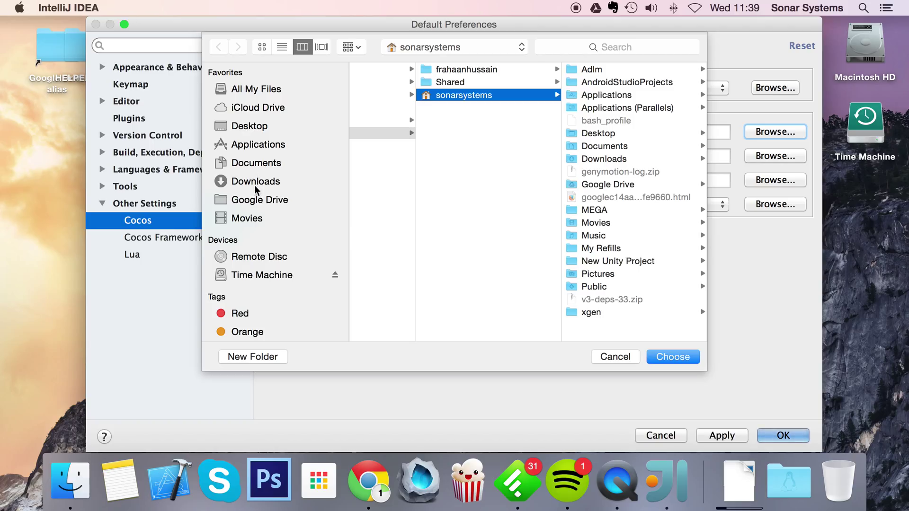
left_click(258, 144)
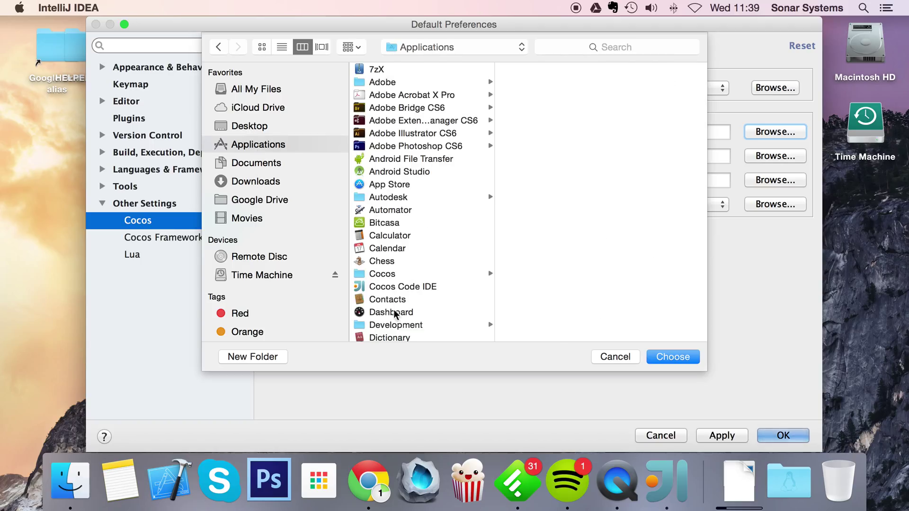
left_click(396, 325)
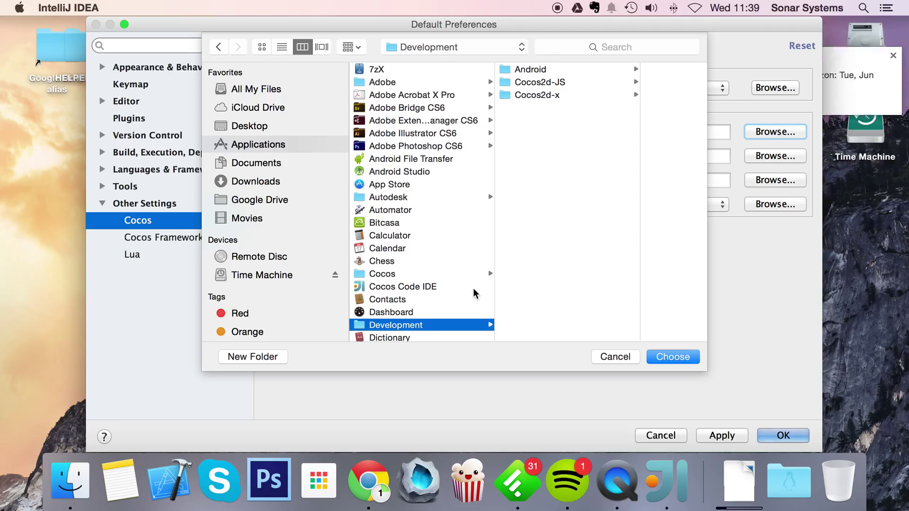
mouse_move(576, 256)
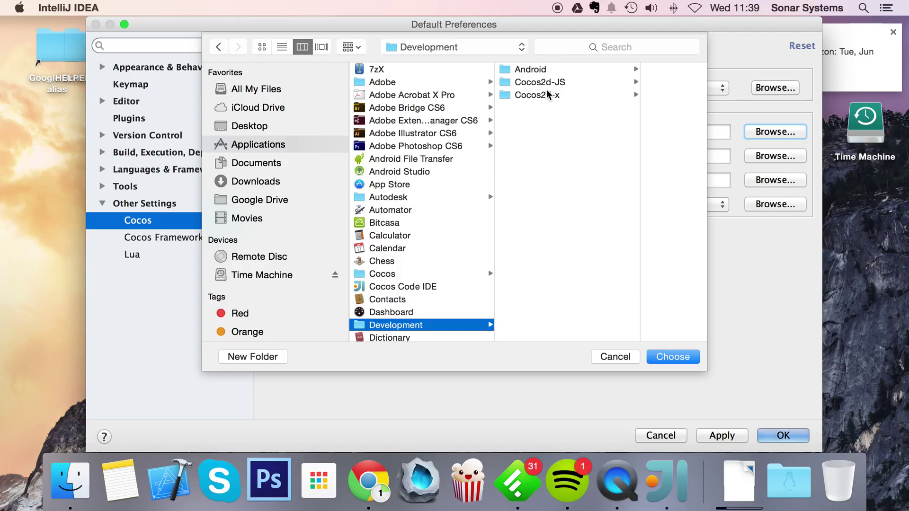
left_click(529, 69)
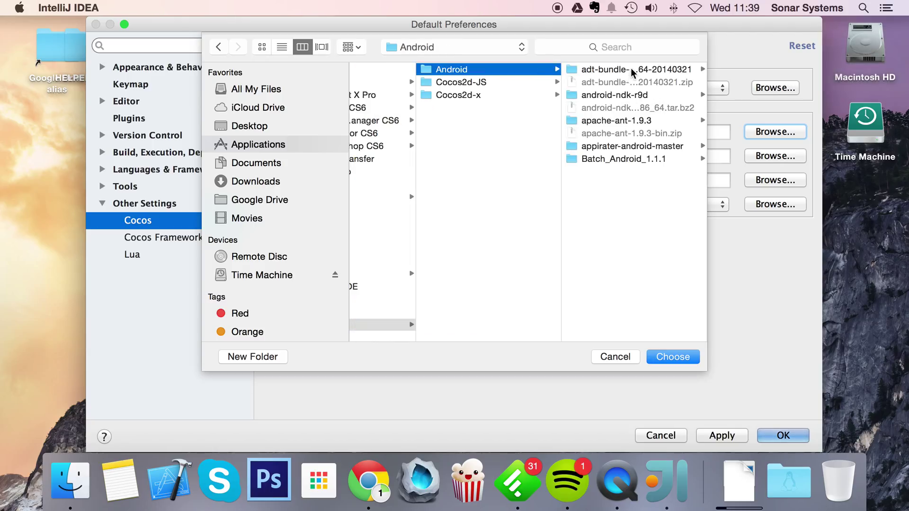
left_click(447, 82)
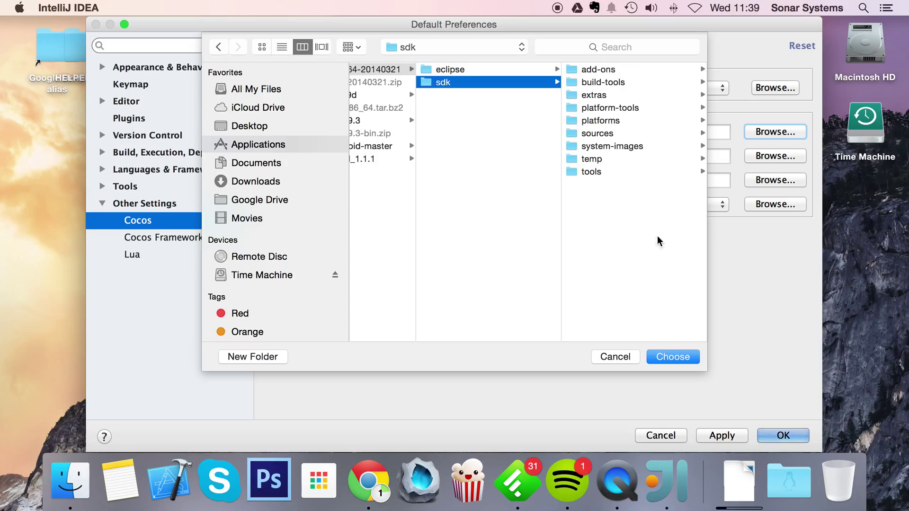
left_click(672, 356)
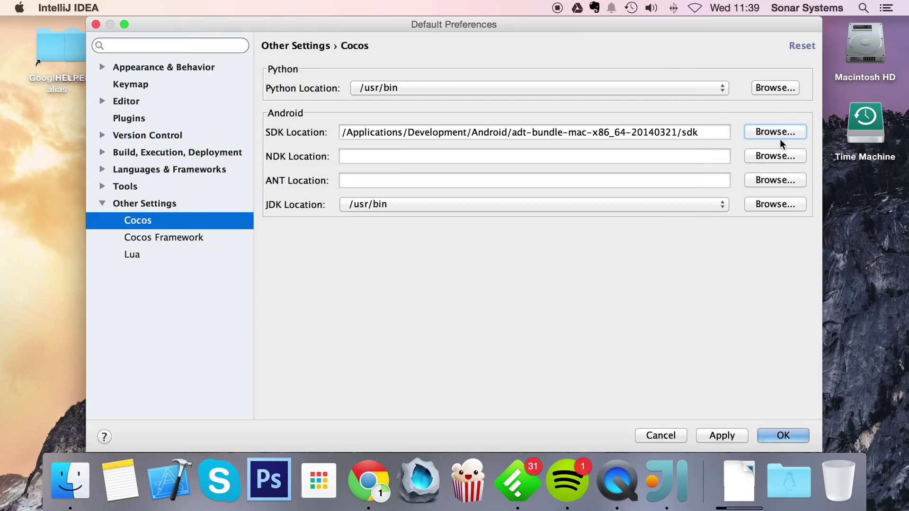
Step: Set the NDK location to Applications/Development/android-ndk-r9d and the ANT location to apache-ant-1.9.3/bin
left_click(775, 132)
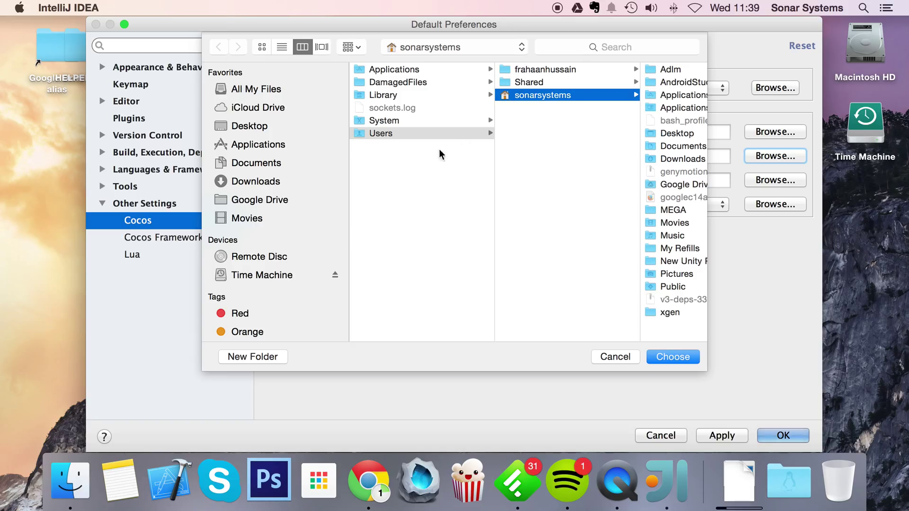
left_click(258, 144)
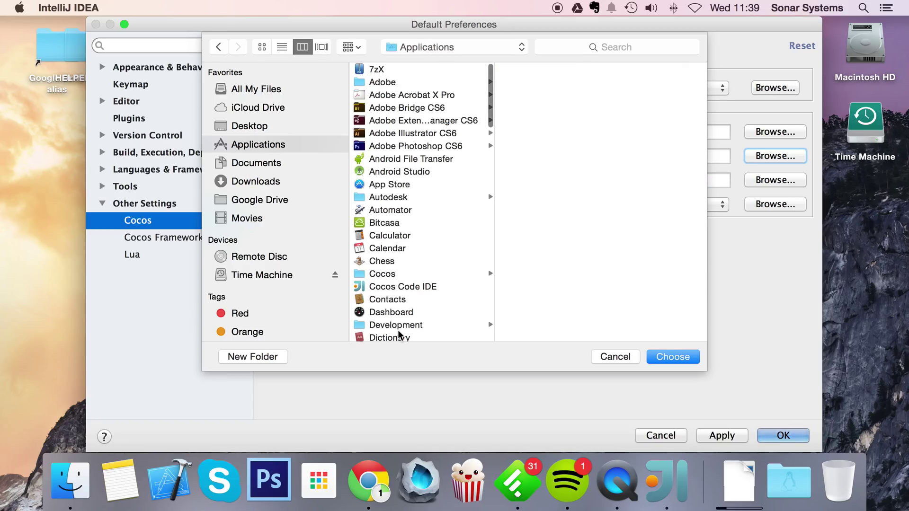
left_click(396, 325)
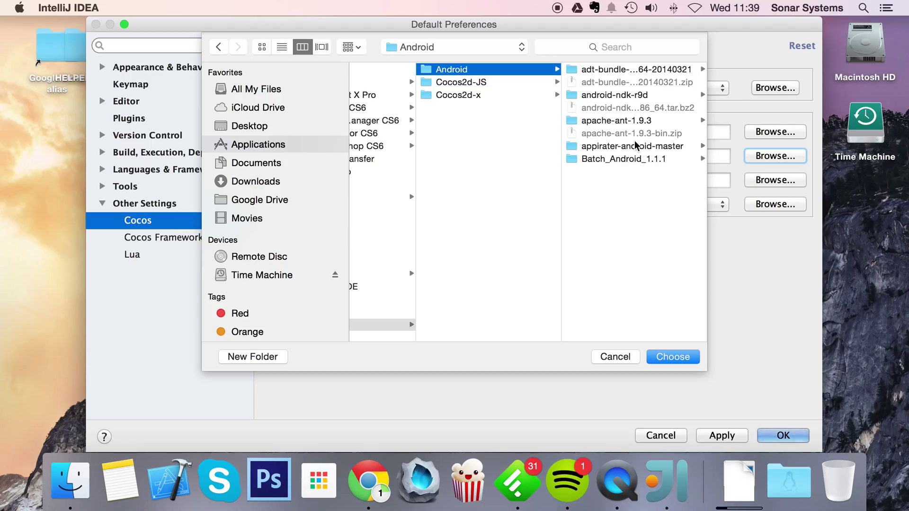
mouse_move(614, 101)
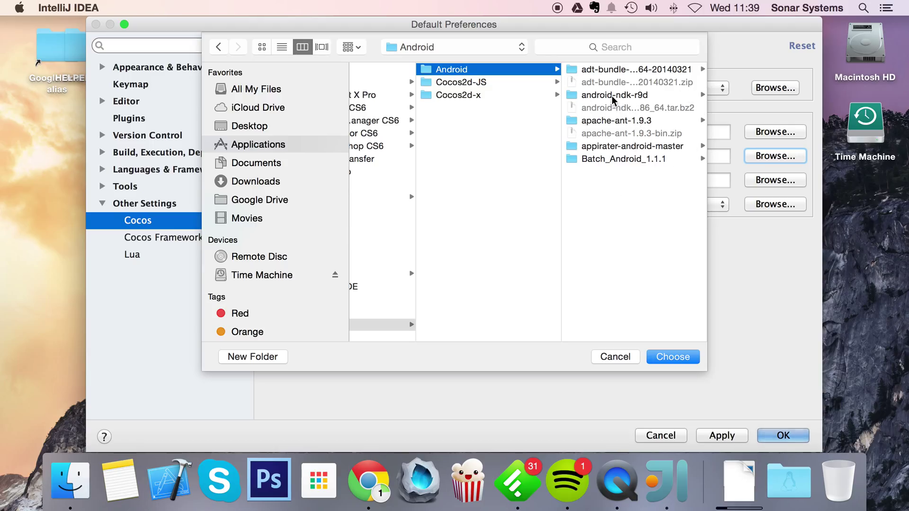
left_click(614, 94)
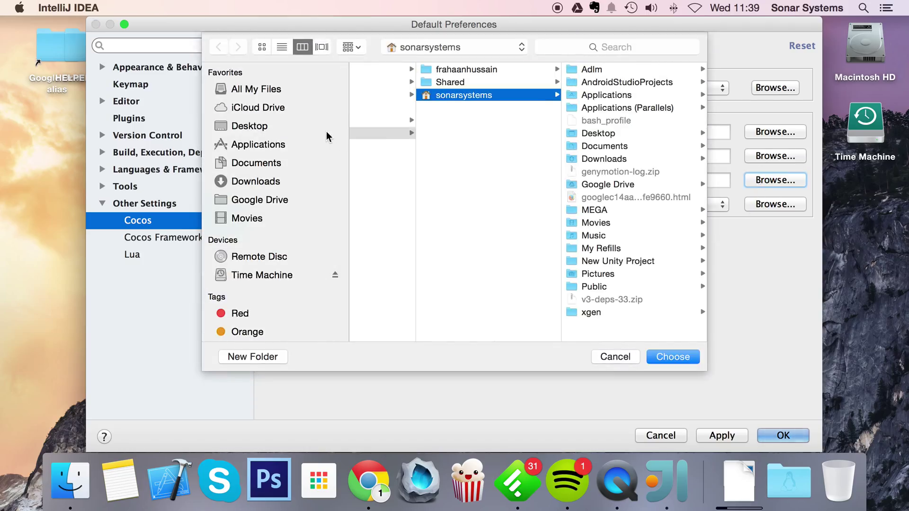
left_click(259, 145)
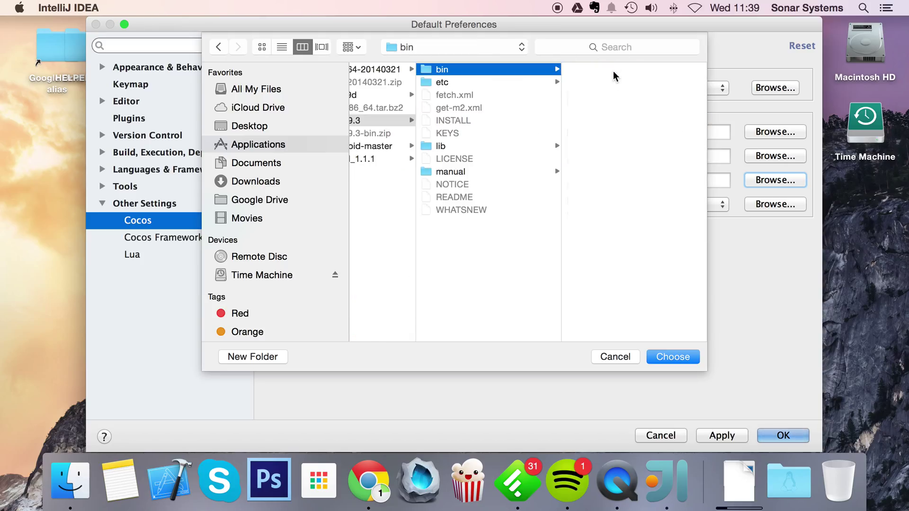
left_click(672, 356)
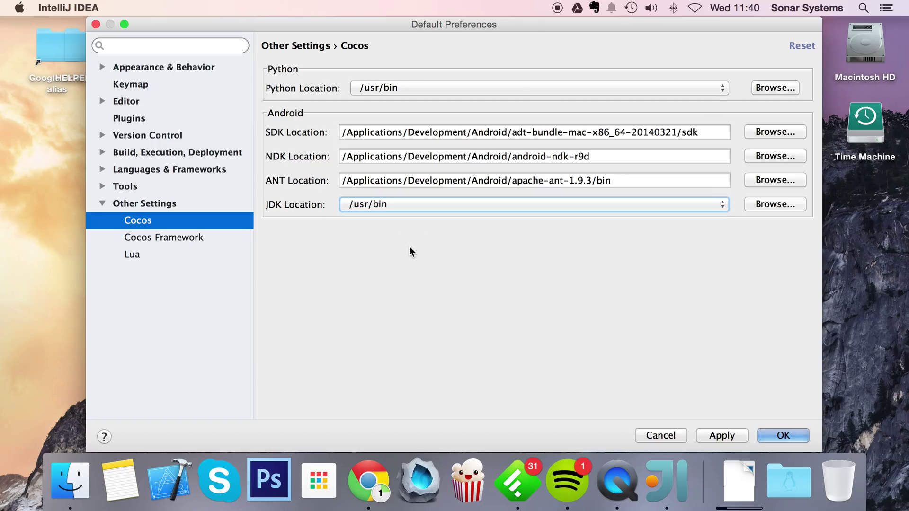
mouse_move(355, 214)
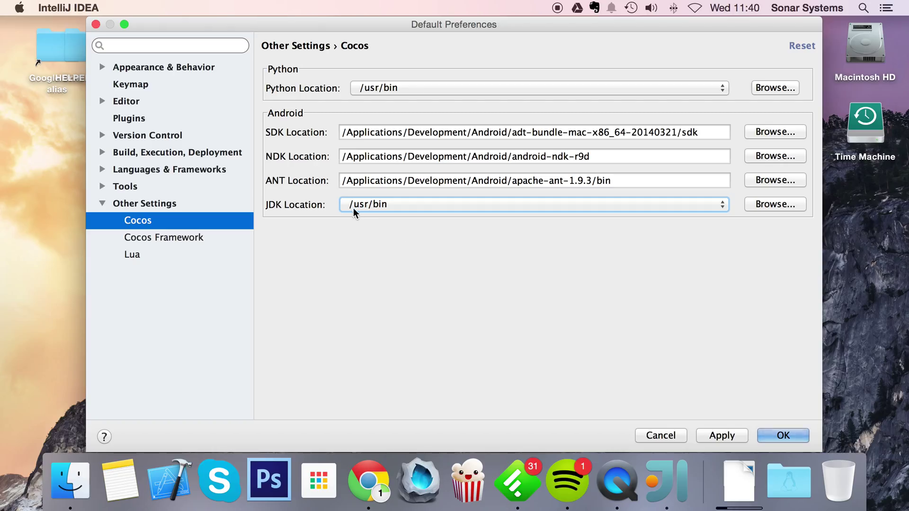
mouse_move(359, 210)
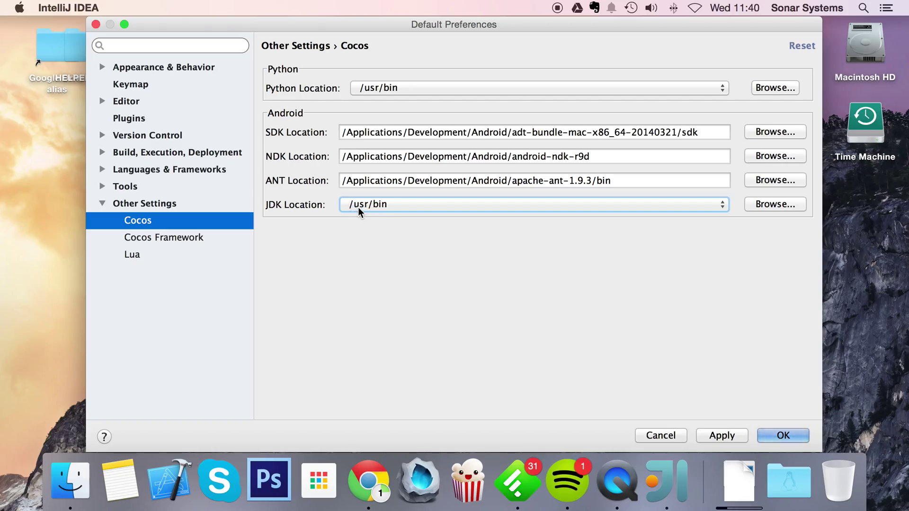
mouse_move(573, 210)
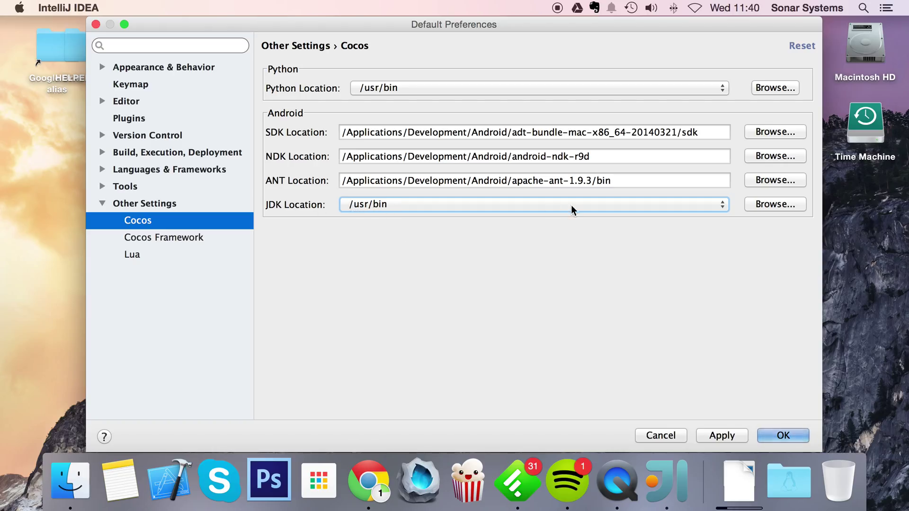
Step: Keep JDK Location at /usr/bin and go to the Cocos Framework preferences page
left_click(163, 237)
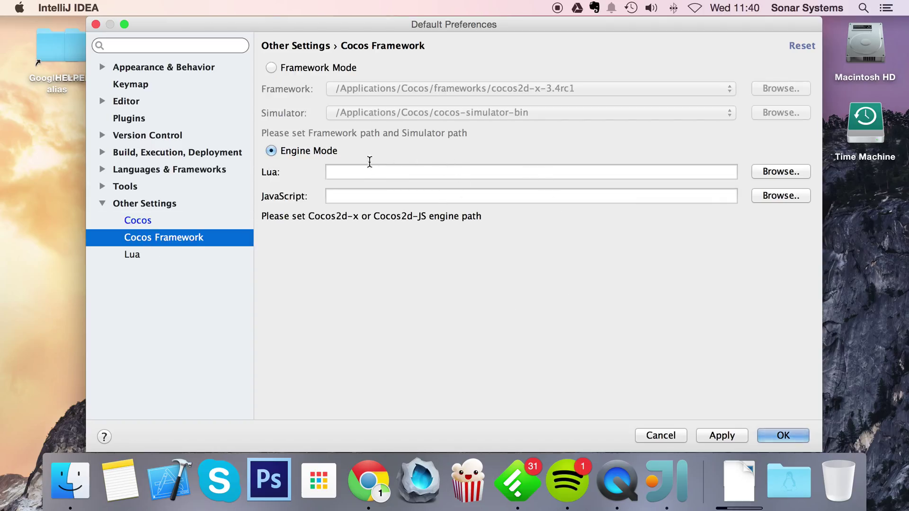
left_click(270, 67)
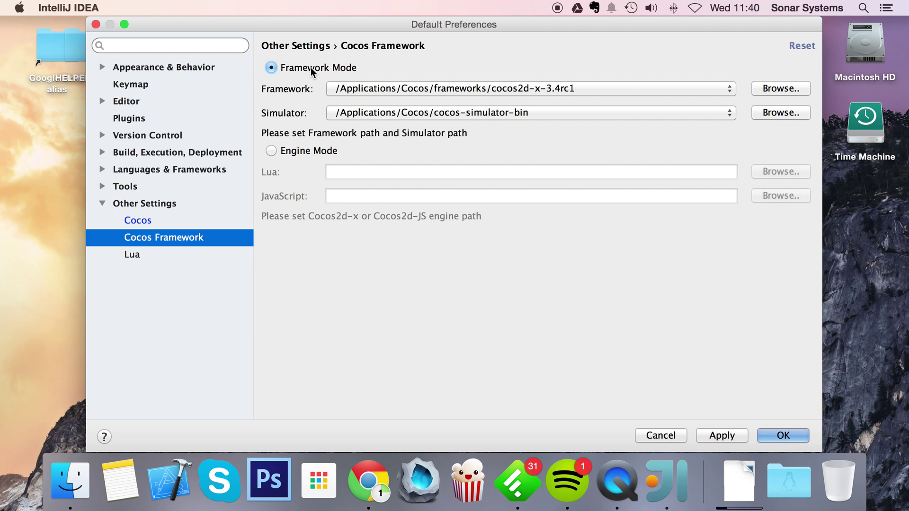
mouse_move(379, 108)
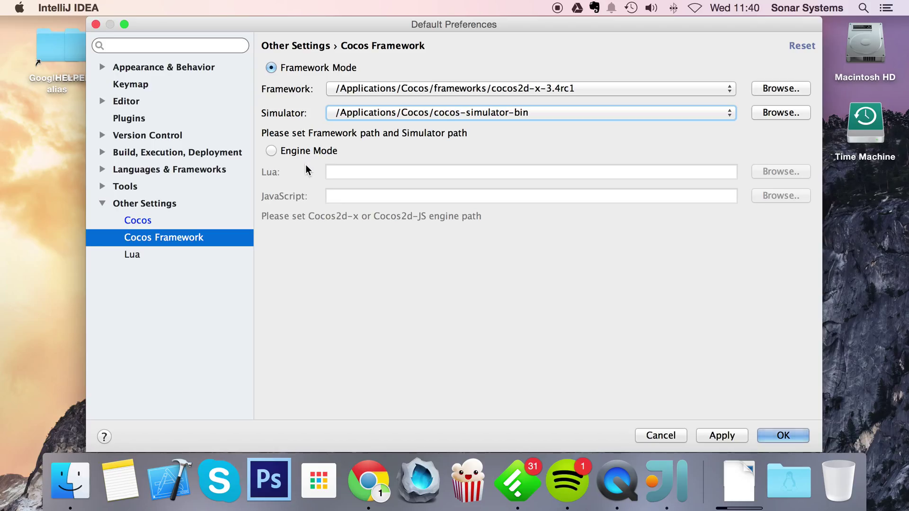
left_click(271, 151)
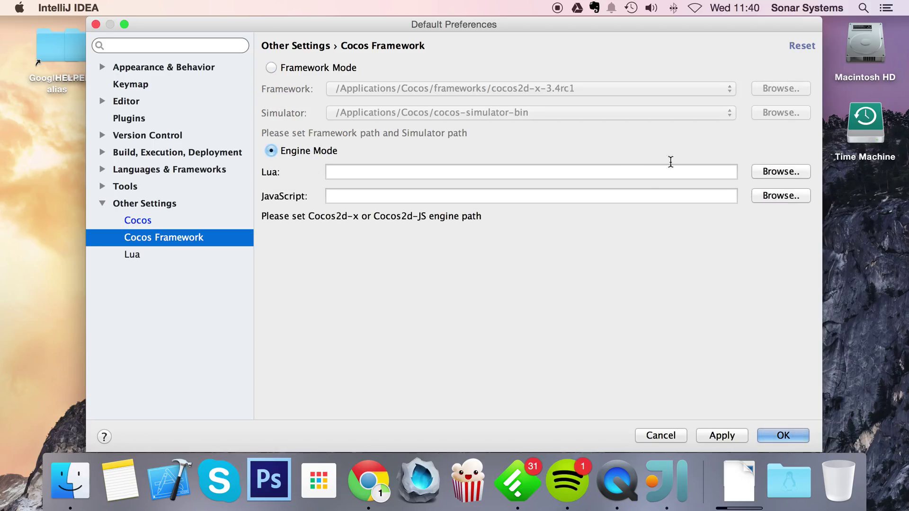
mouse_move(780, 171)
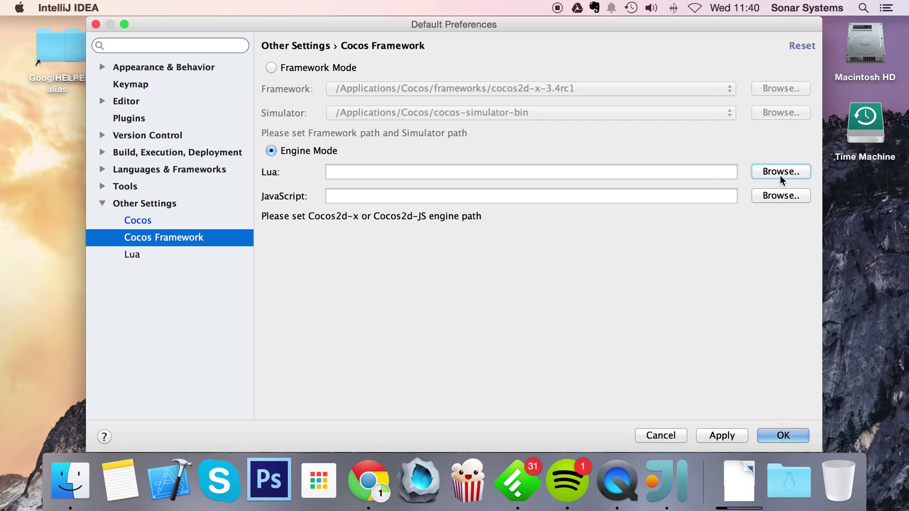
Step: Set the Lua engine path to Development/Cocos2d-x/v3.6/cocos2d-x-3.6
left_click(780, 172)
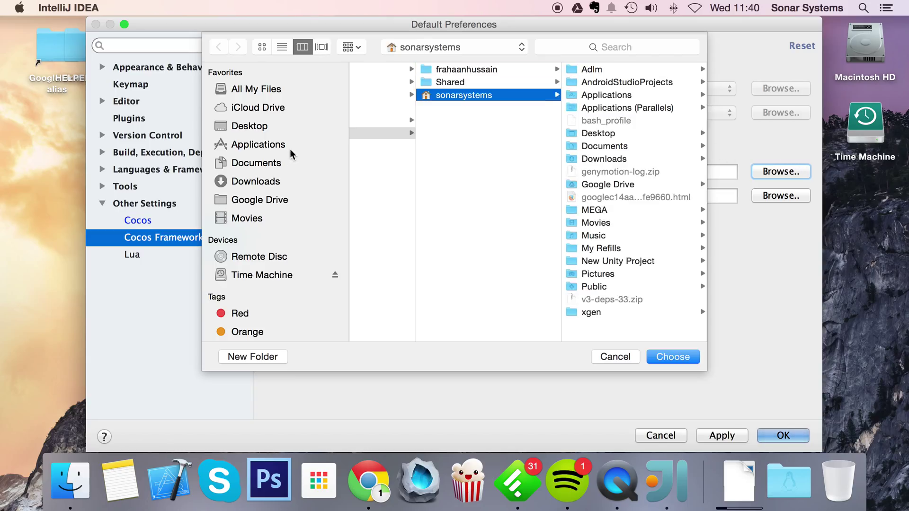
left_click(259, 144)
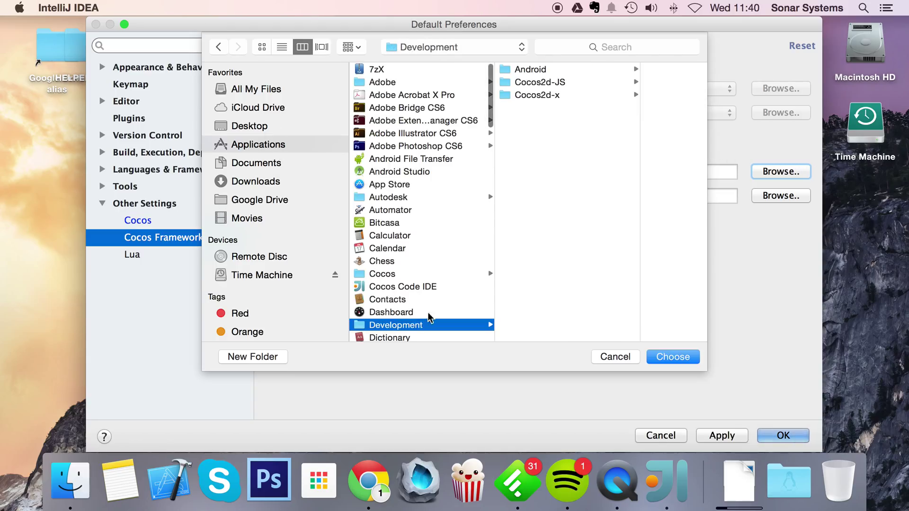
left_click(536, 95)
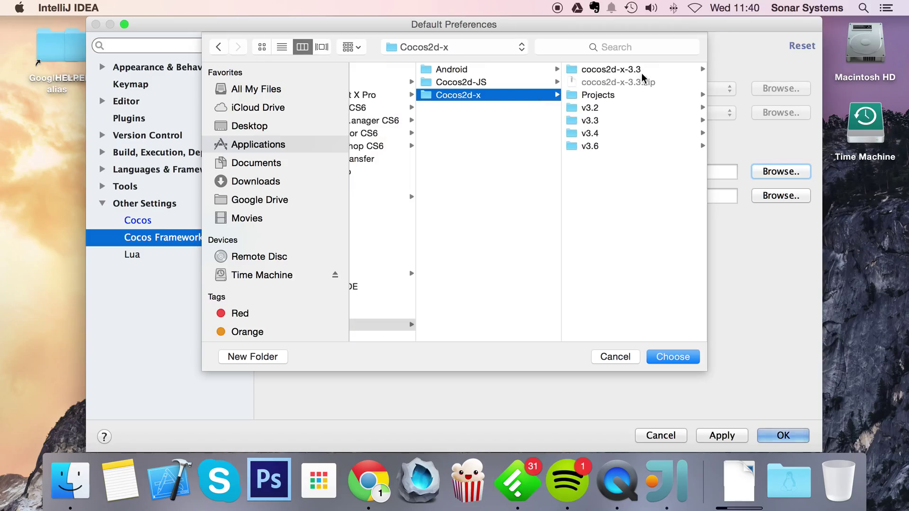
left_click(589, 146)
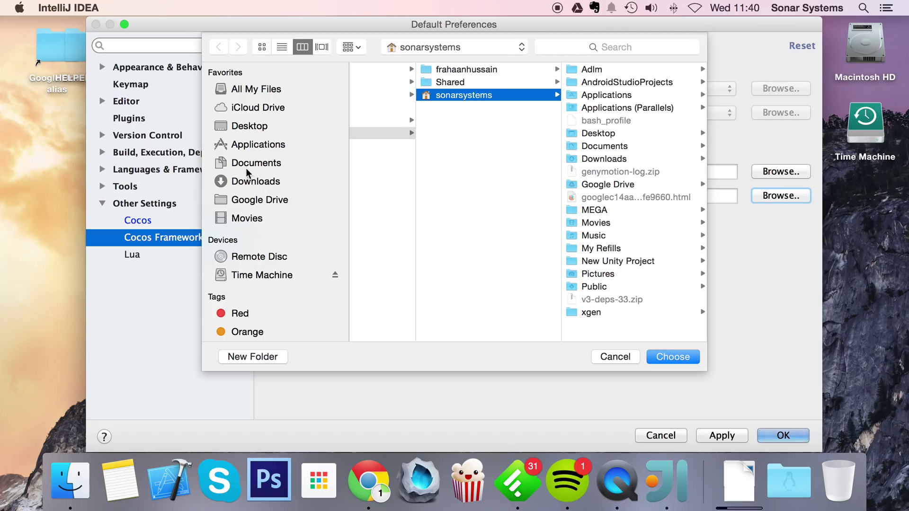
Step: Set the JavaScript engine path to cocos2d-js-v3.6.1, then apply and close the preferences
left_click(258, 144)
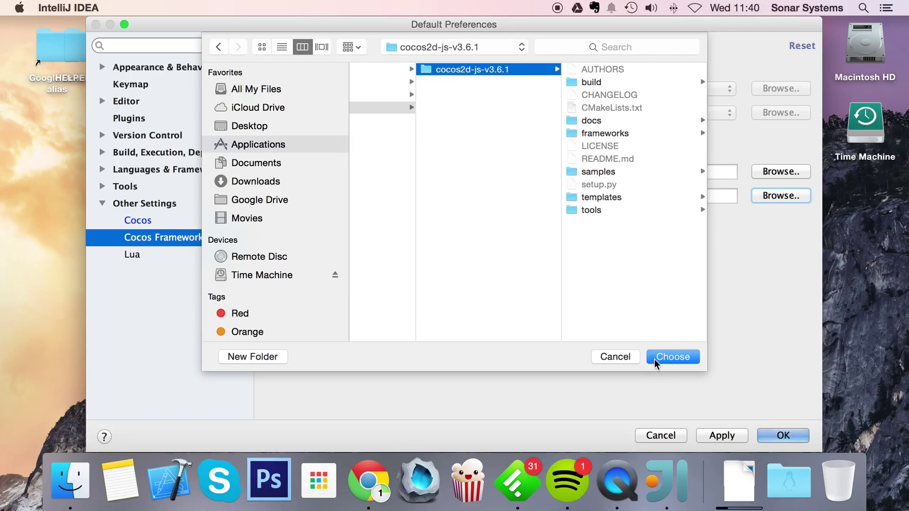
left_click(672, 357)
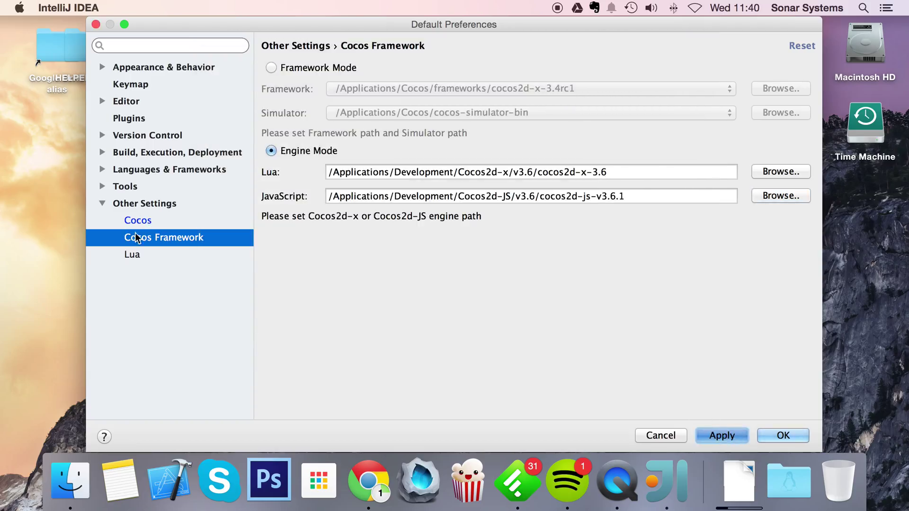
left_click(138, 220)
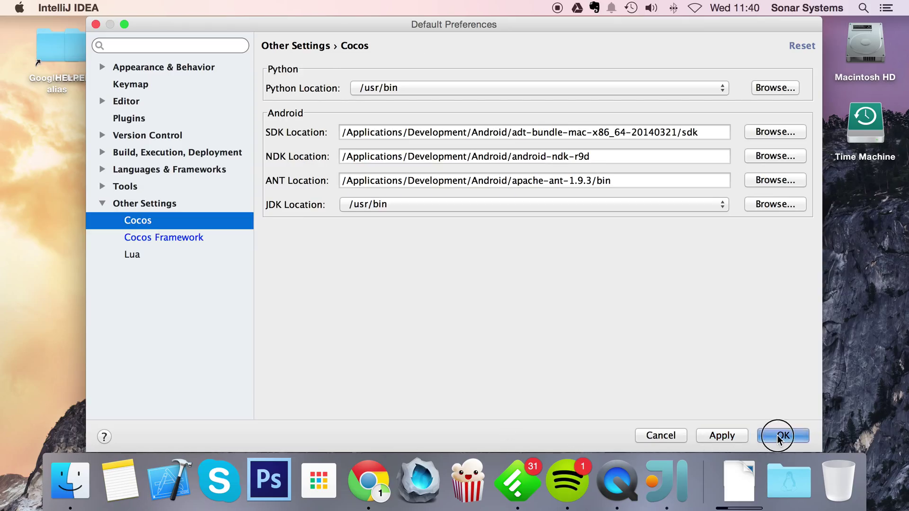
left_click(781, 436)
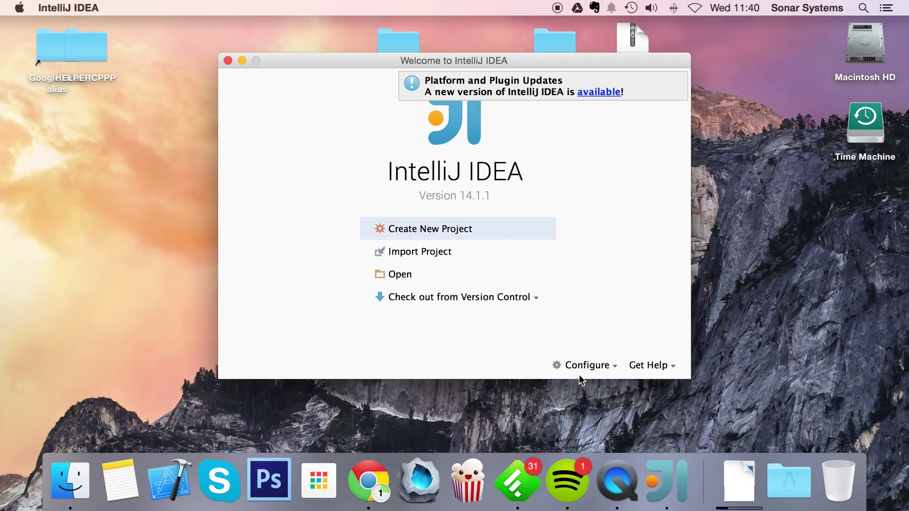
left_click(589, 365)
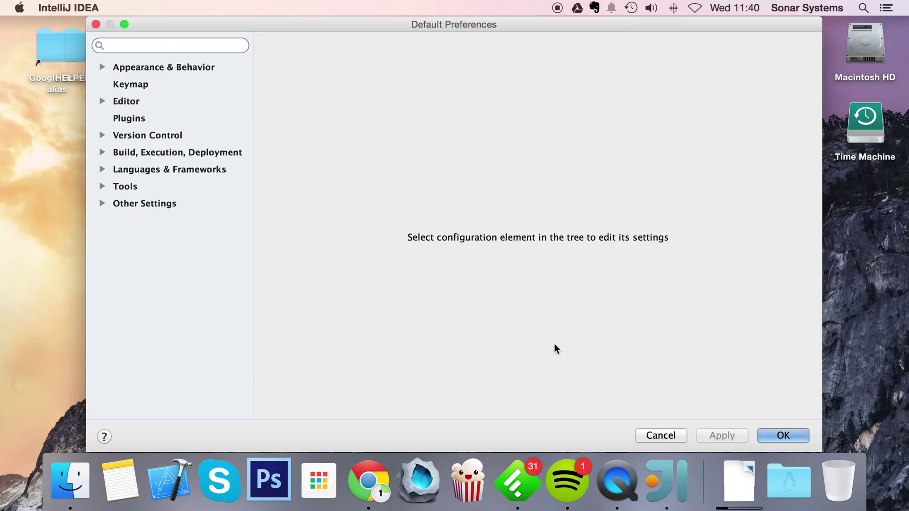
left_click(144, 203)
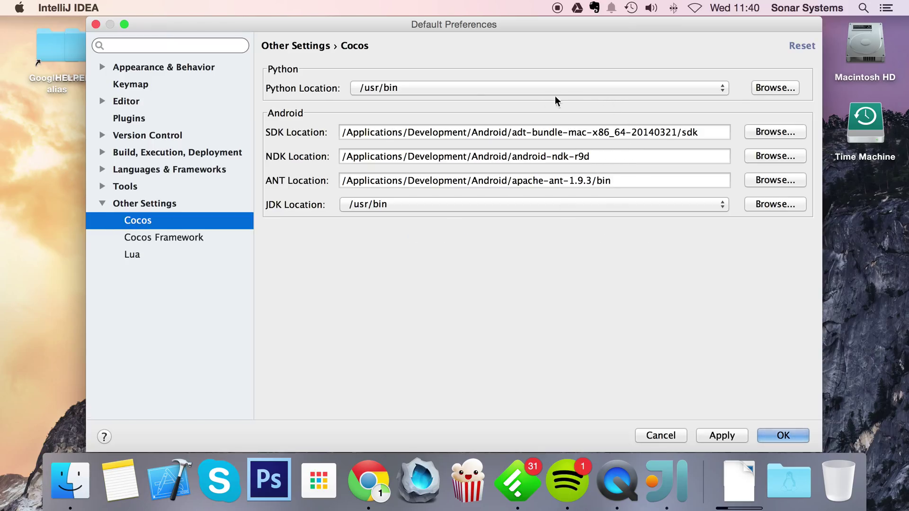
left_click(163, 237)
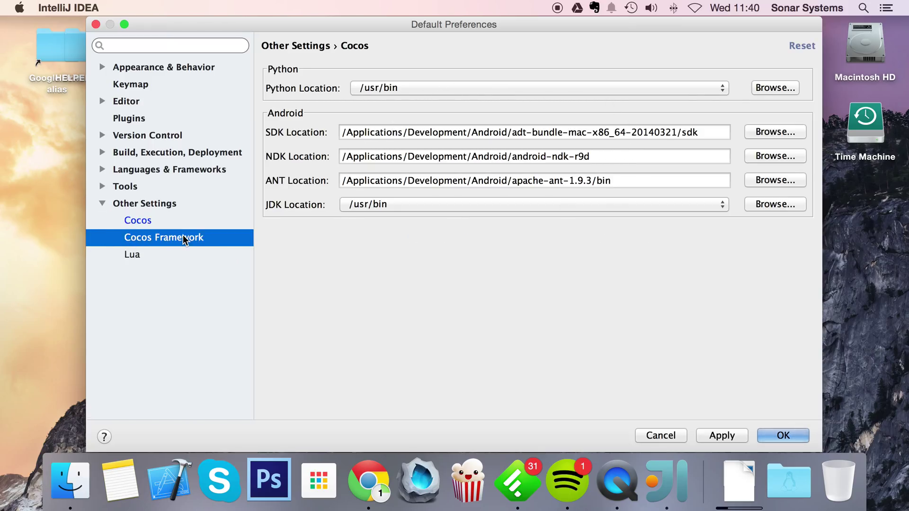
left_click(164, 237)
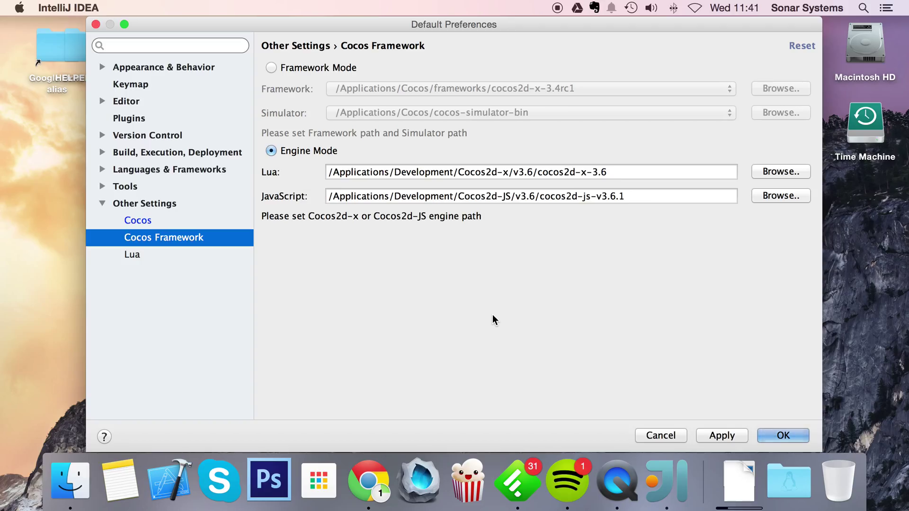
mouse_move(809, 424)
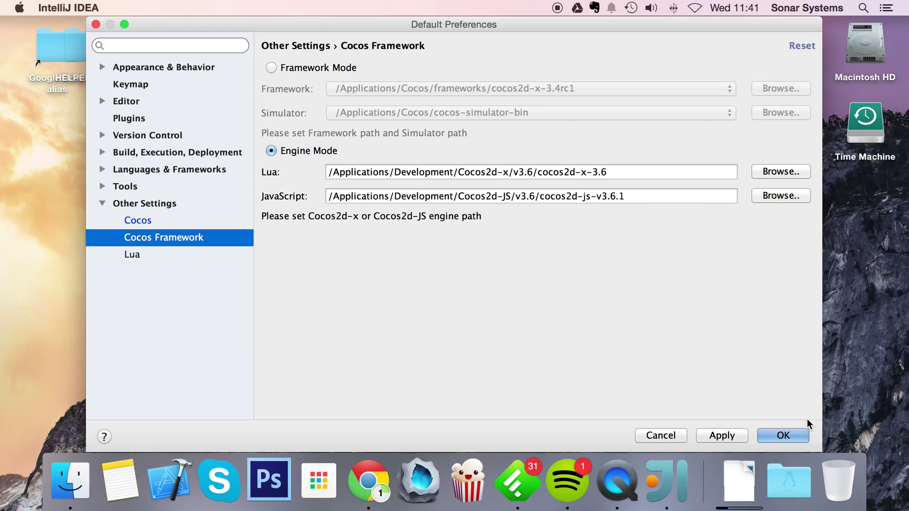
mouse_move(741, 252)
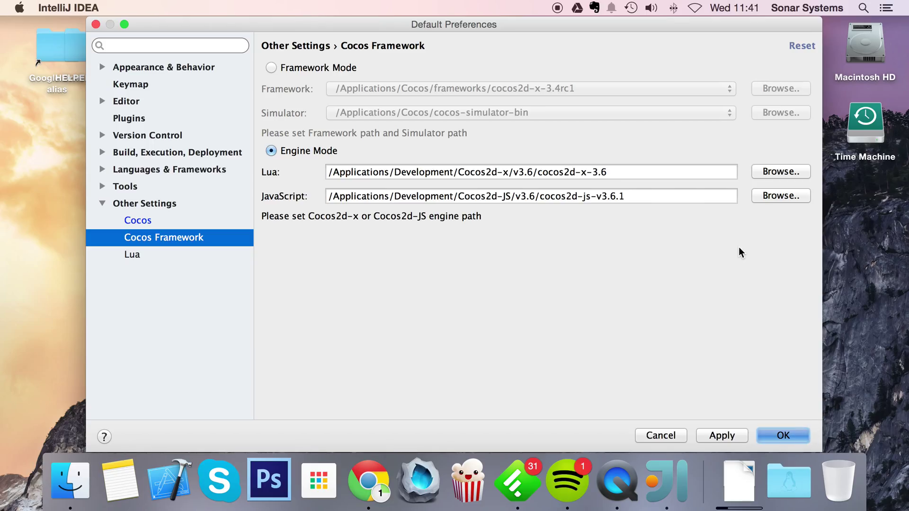
left_click(782, 436)
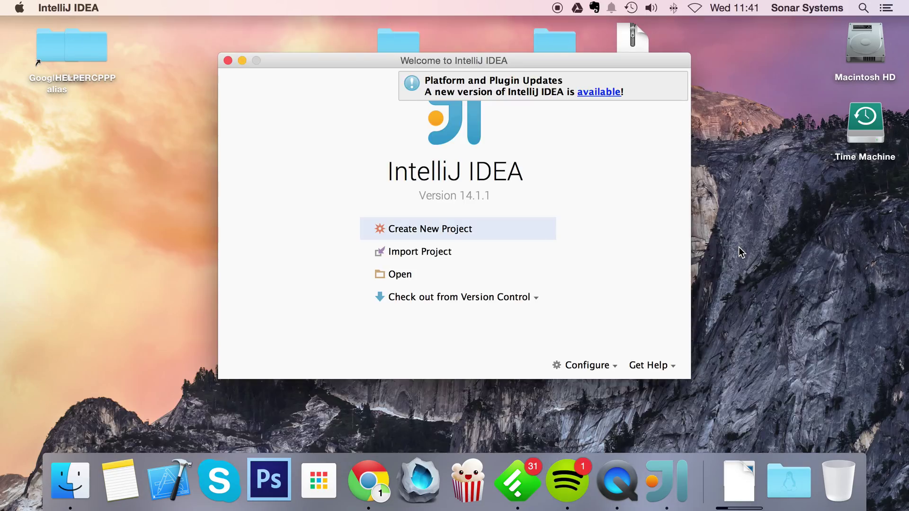